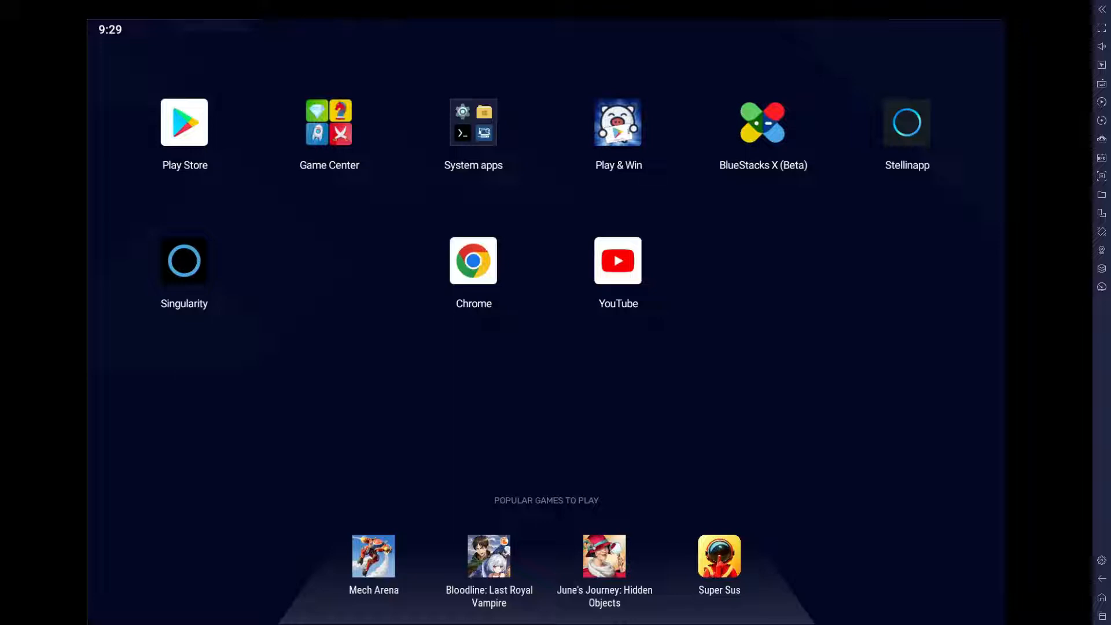
pyautogui.moveTo(185, 265)
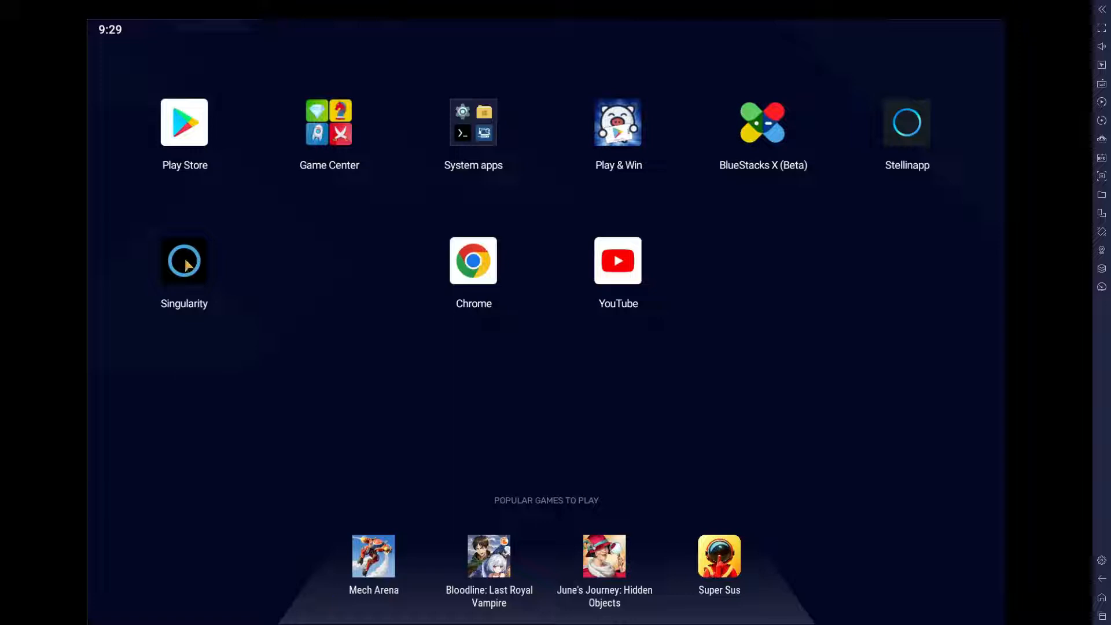
# Step: Launch Singularity in BlueStacks and browse its Explore catalogue of tonight's sky targets
pyautogui.click(184, 261)
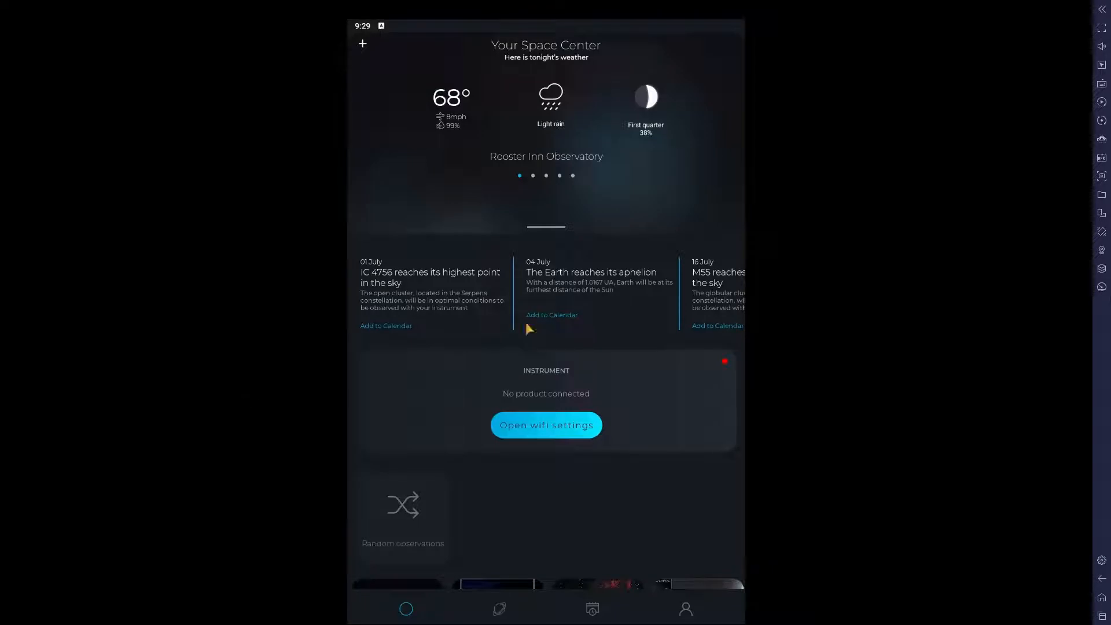
pyautogui.moveTo(1101, 213)
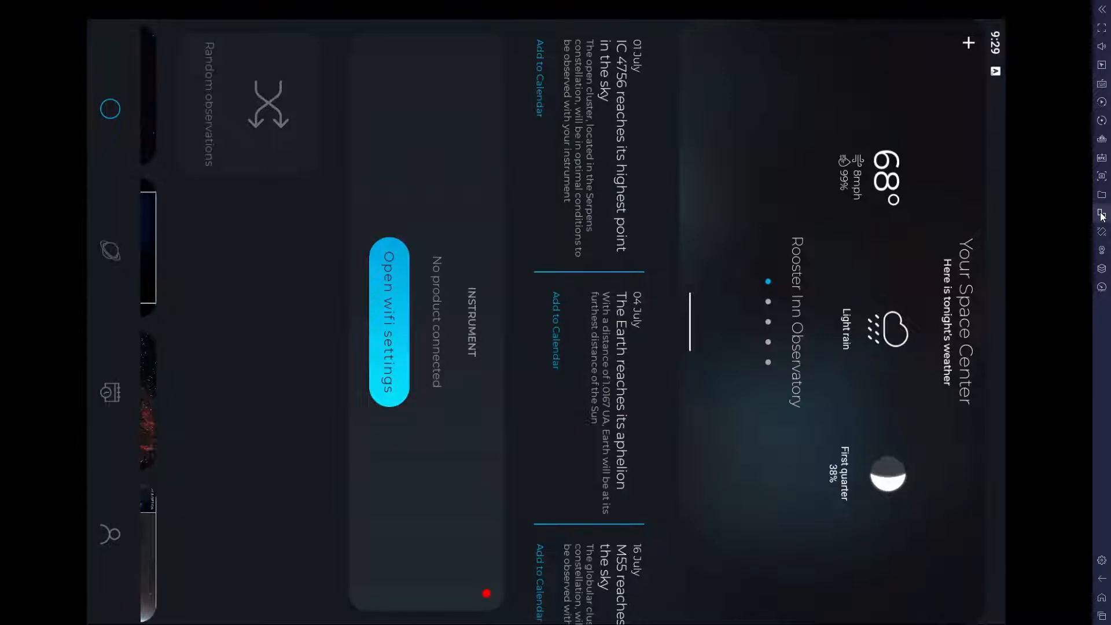
pyautogui.moveTo(944, 201)
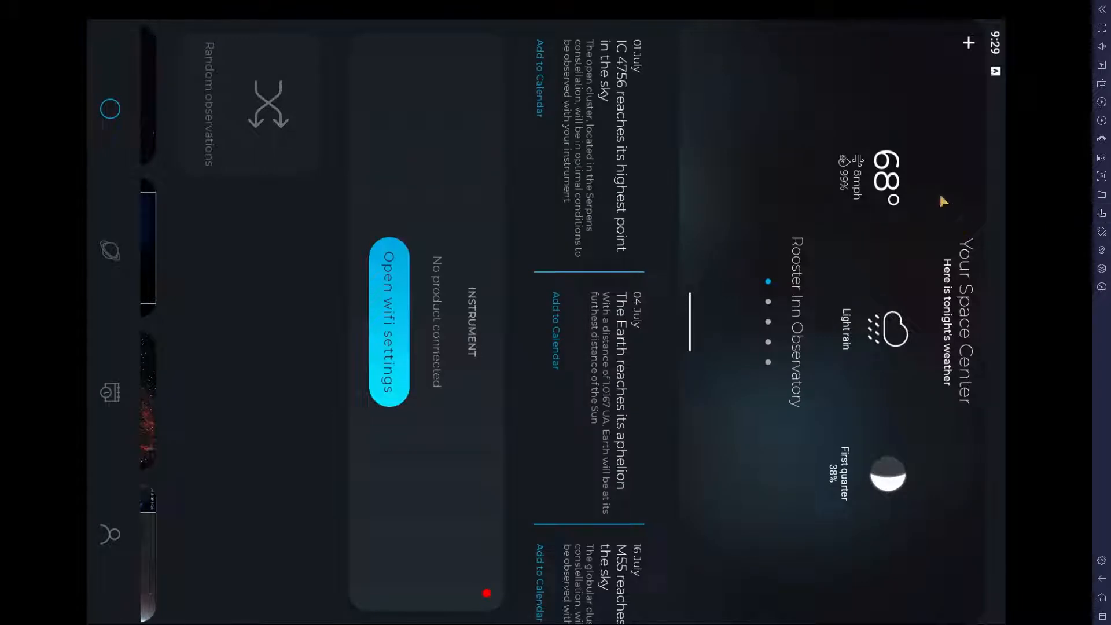
pyautogui.moveTo(163, 453)
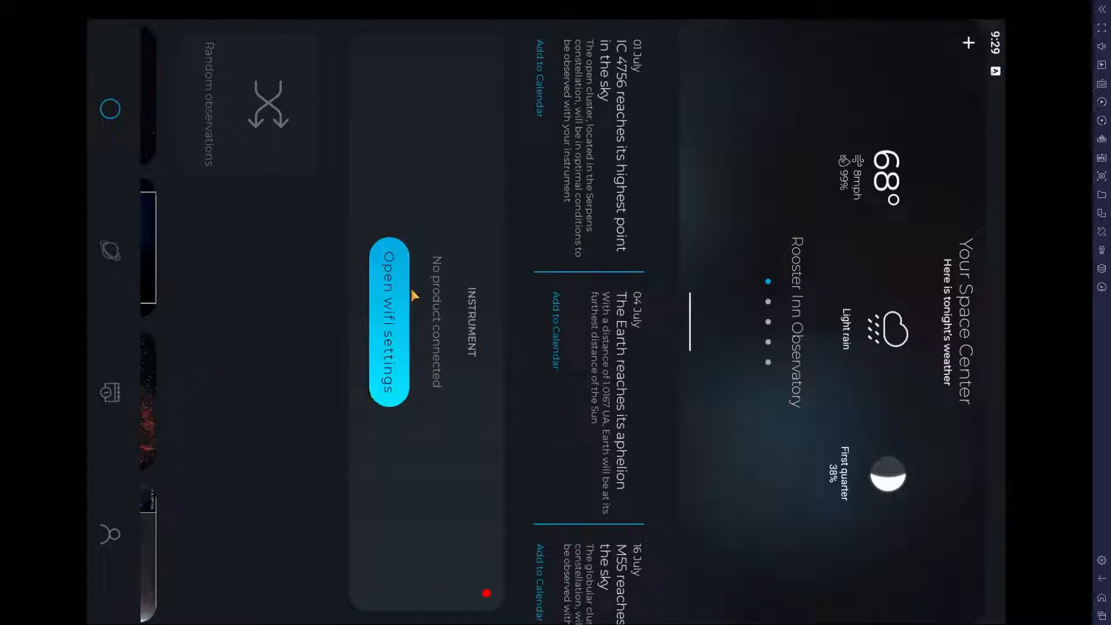
pyautogui.click(110, 253)
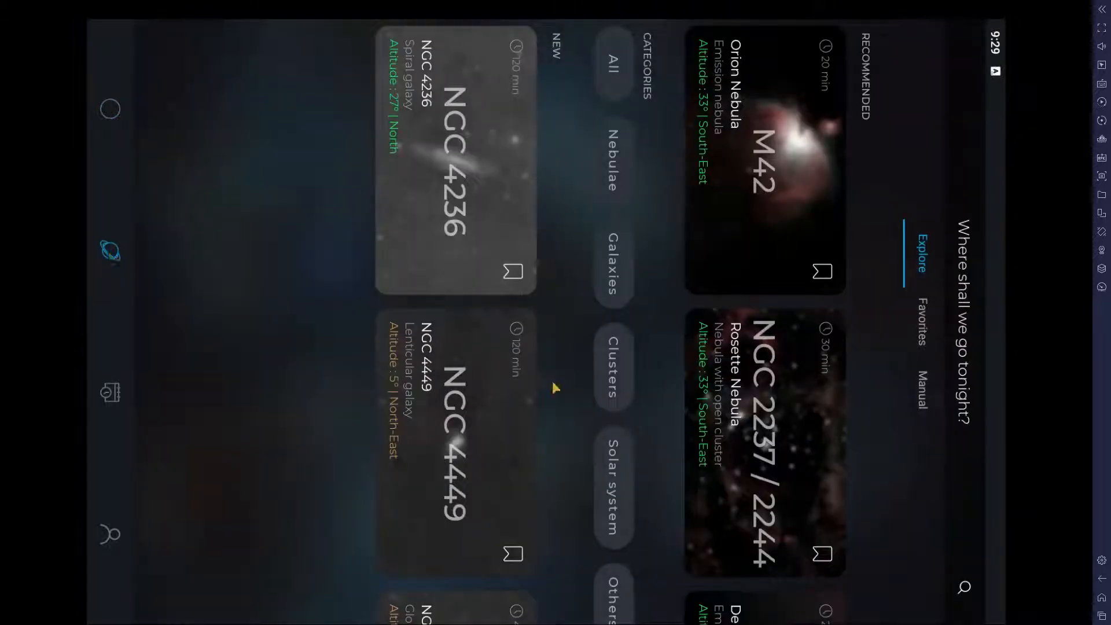
pyautogui.click(614, 479)
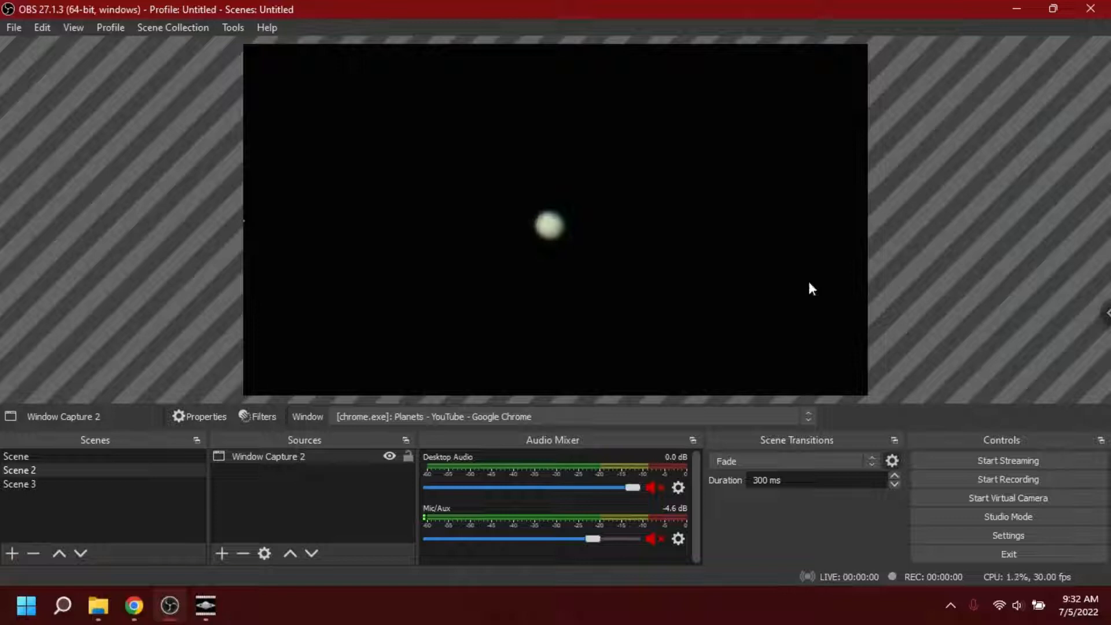
pyautogui.moveTo(562, 261)
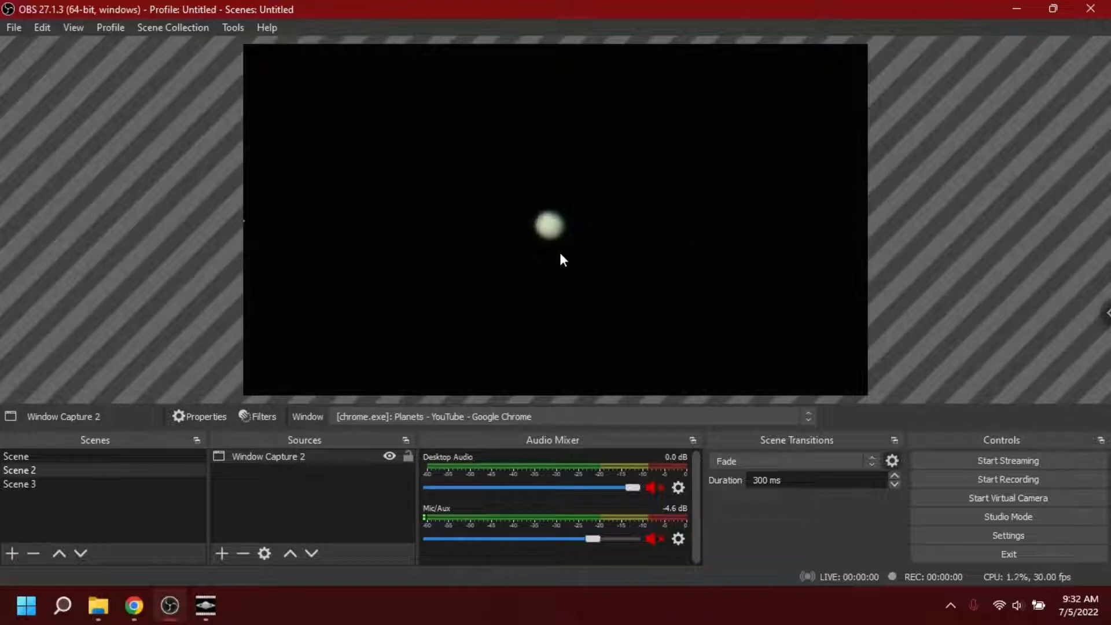
pyautogui.moveTo(992, 491)
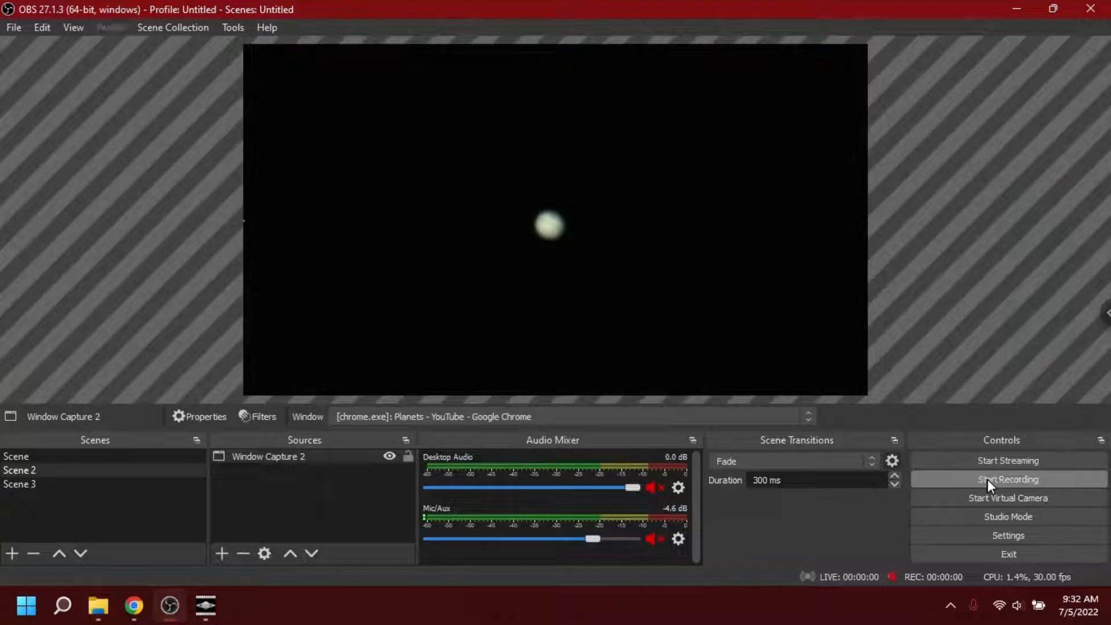
# Step: Start an OBS recording of the Chrome planets video scene
pyautogui.click(1009, 479)
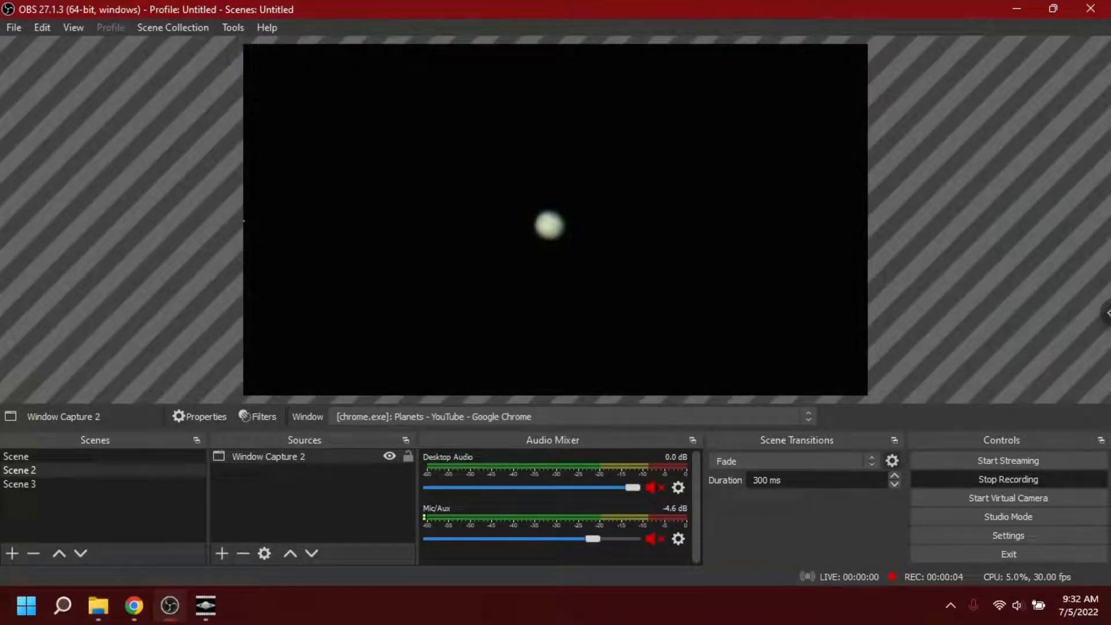
pyautogui.moveTo(725, 556)
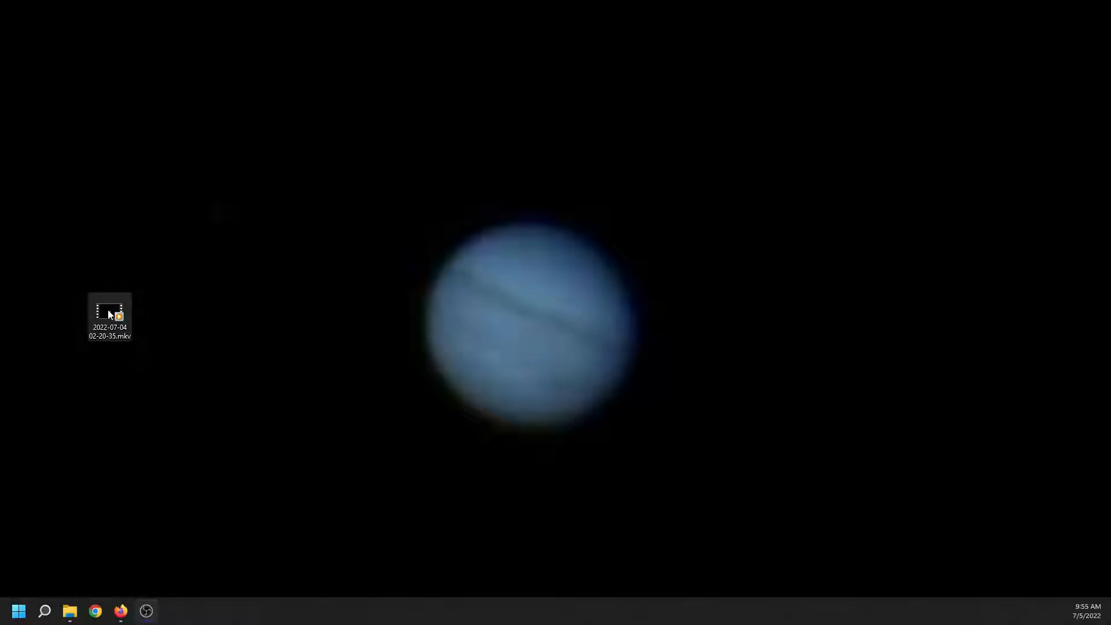
# Step: Play the recorded planet .mkv in Windows Media Player with repeat turned on
pyautogui.doubleClick(109, 314)
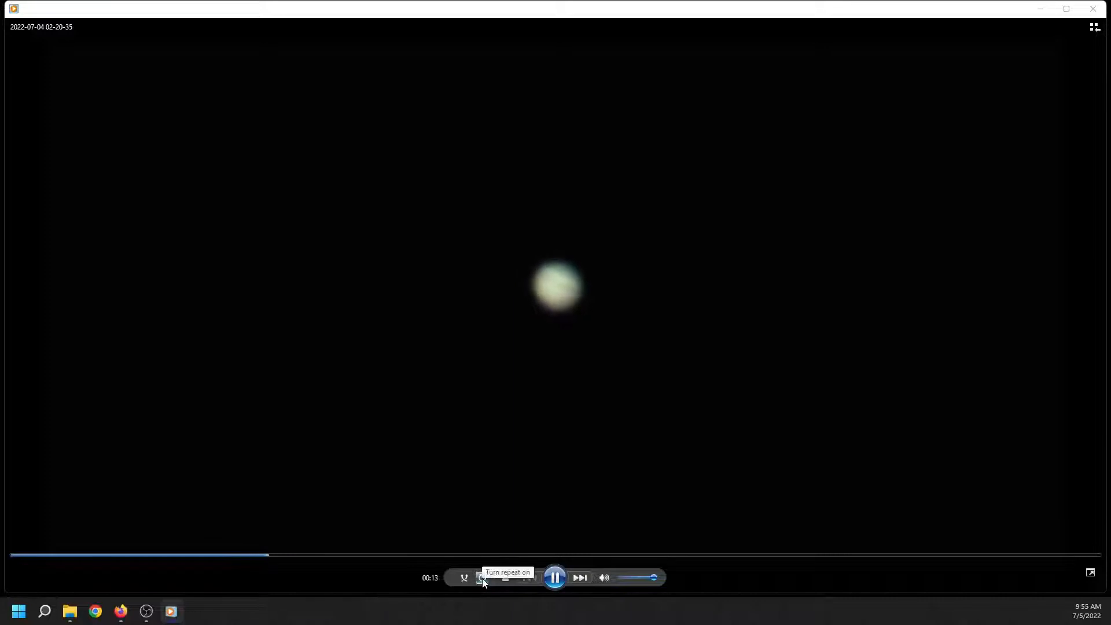
pyautogui.click(481, 578)
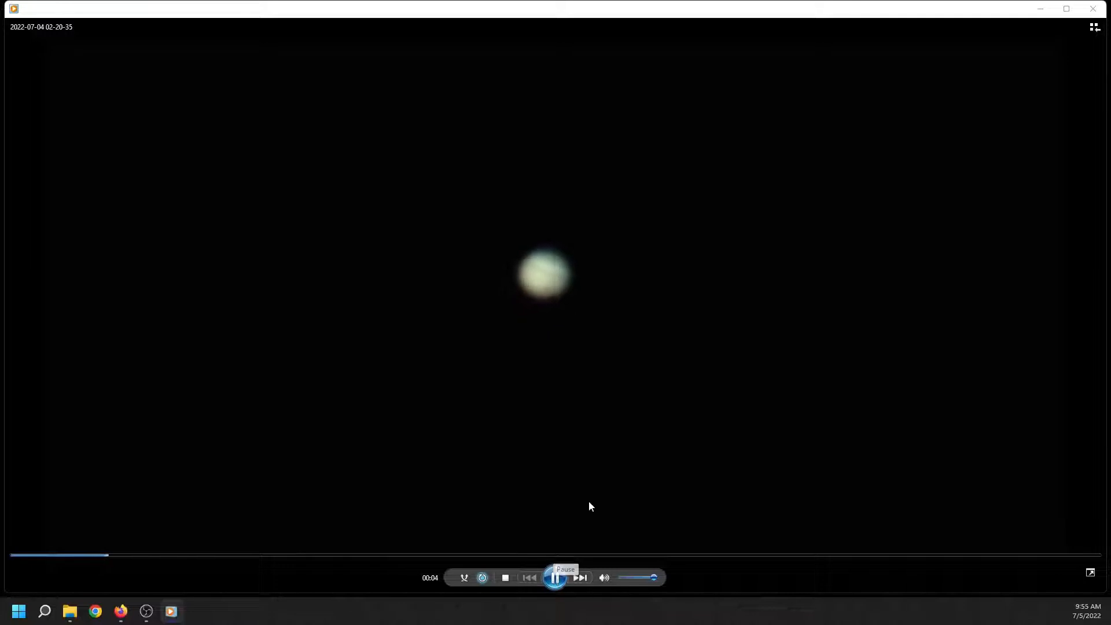
pyautogui.moveTo(371, 287)
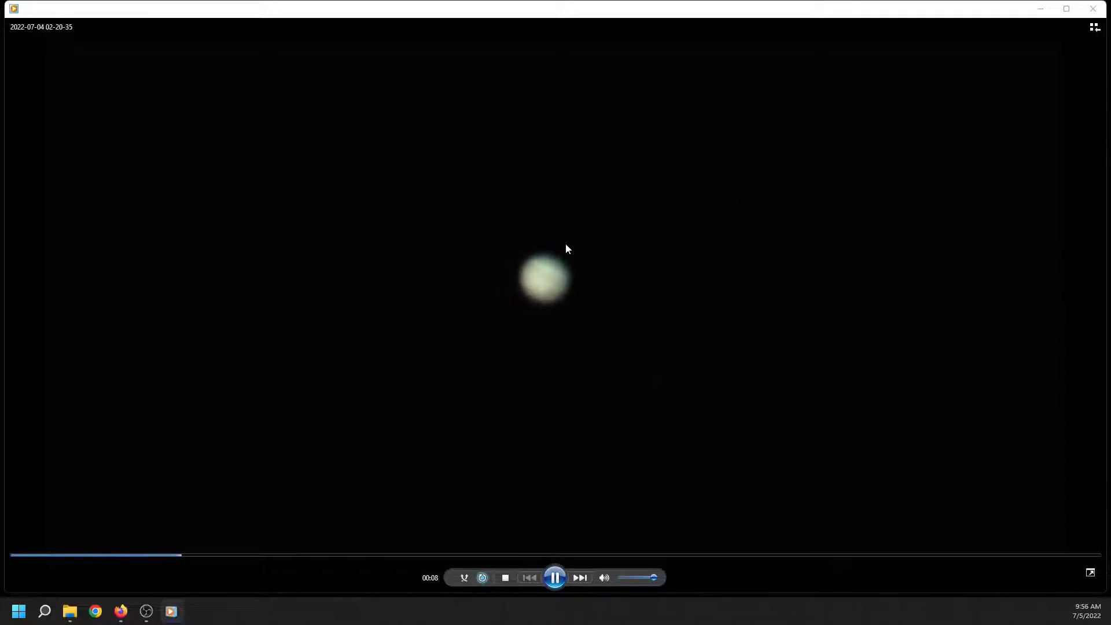
pyautogui.moveTo(560, 364)
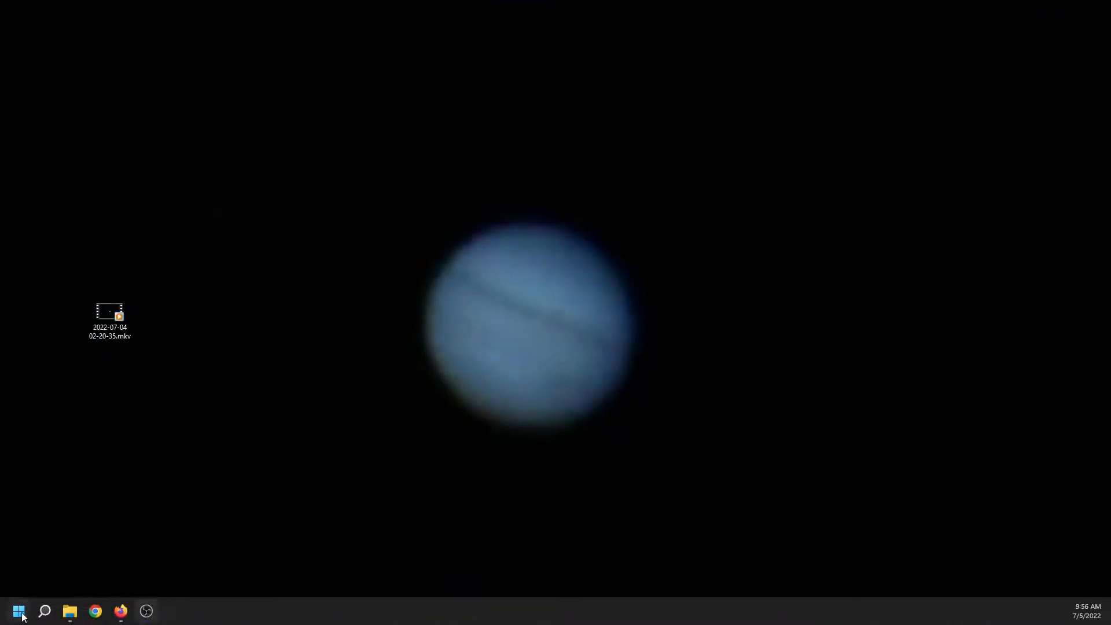
# Step: Launch PIPP from Start and add the recorded planet video as a source file
pyautogui.click(17, 608)
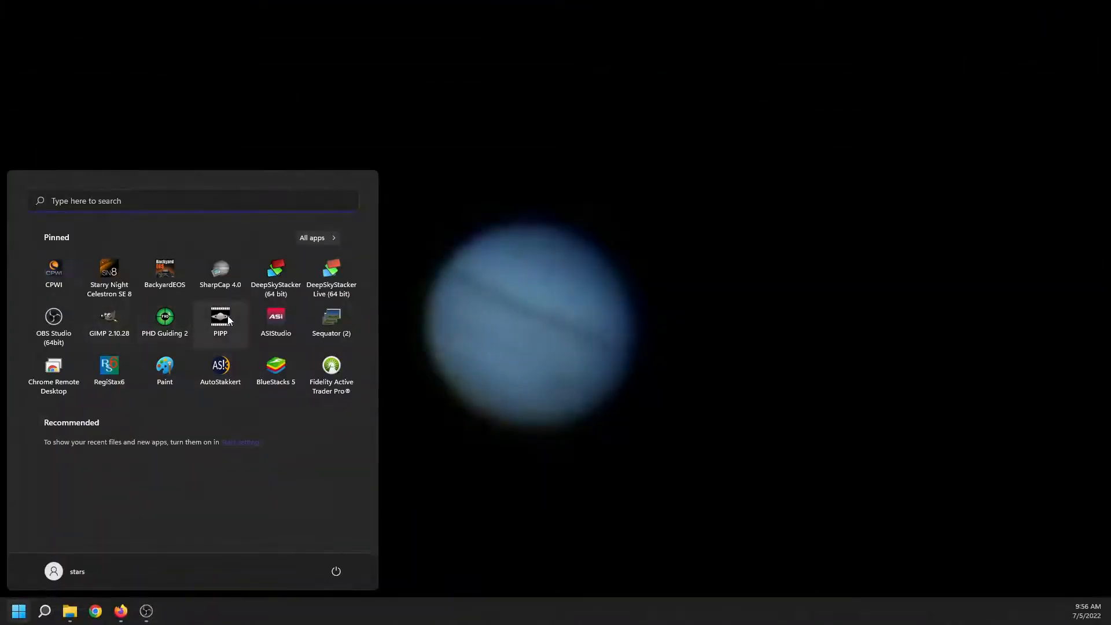
pyautogui.click(220, 317)
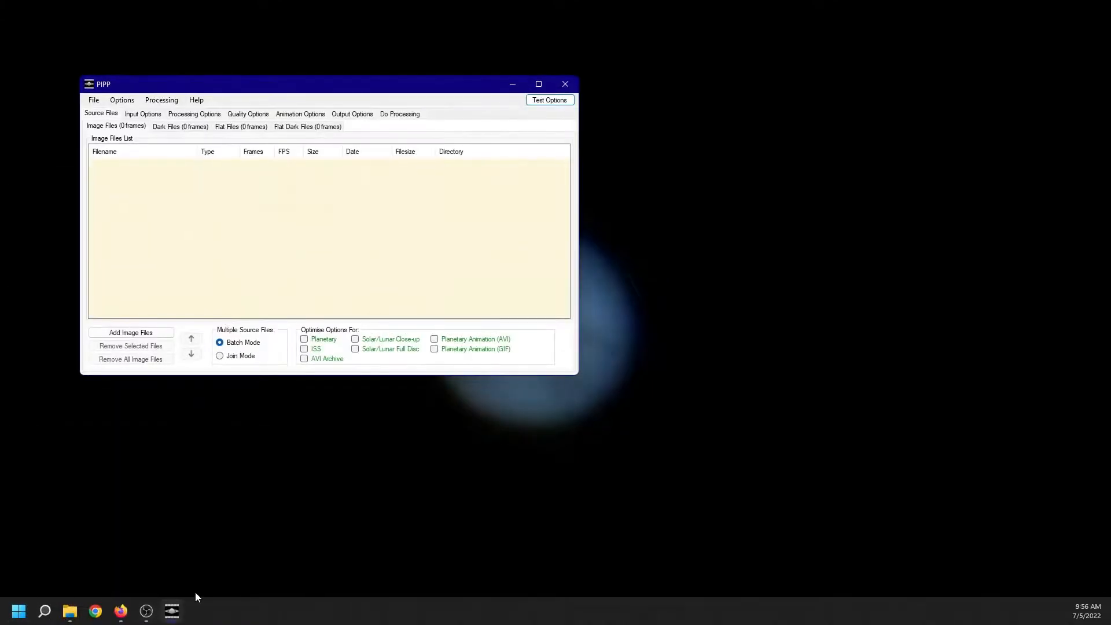
pyautogui.moveTo(360, 91)
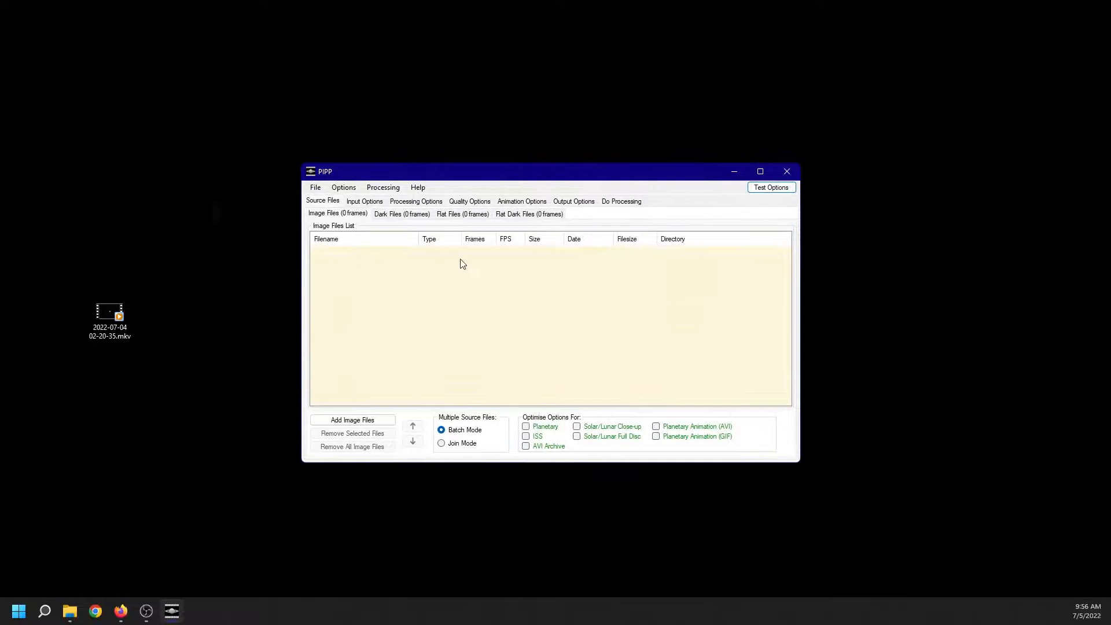
pyautogui.click(110, 313)
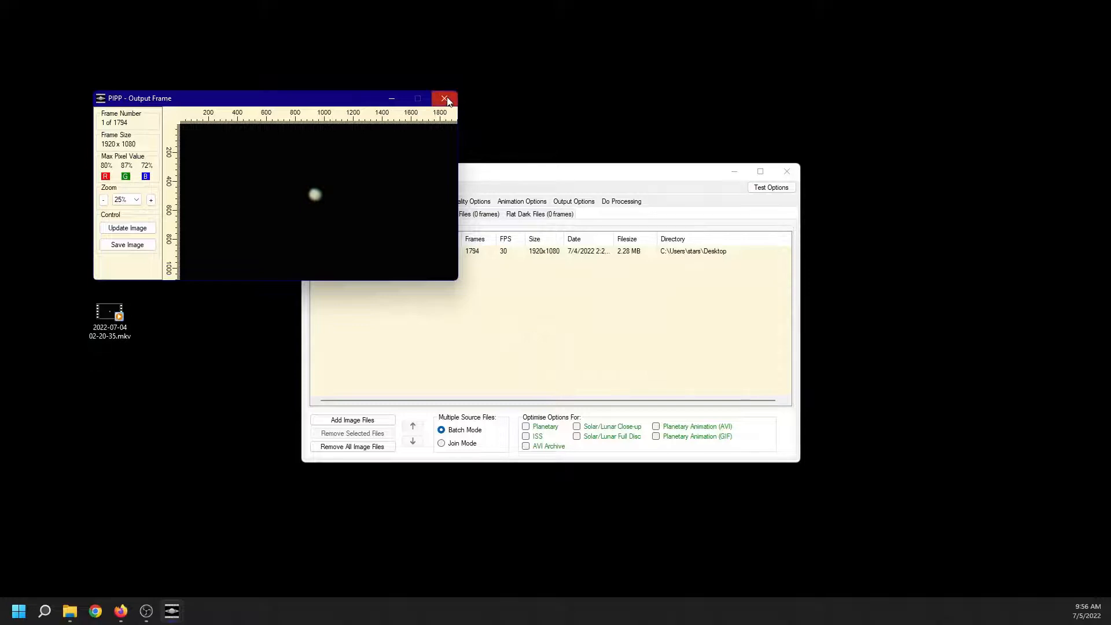
# Step: Close the preview, apply Planetary optimisation, and review Input, Processing and Output options
pyautogui.click(444, 98)
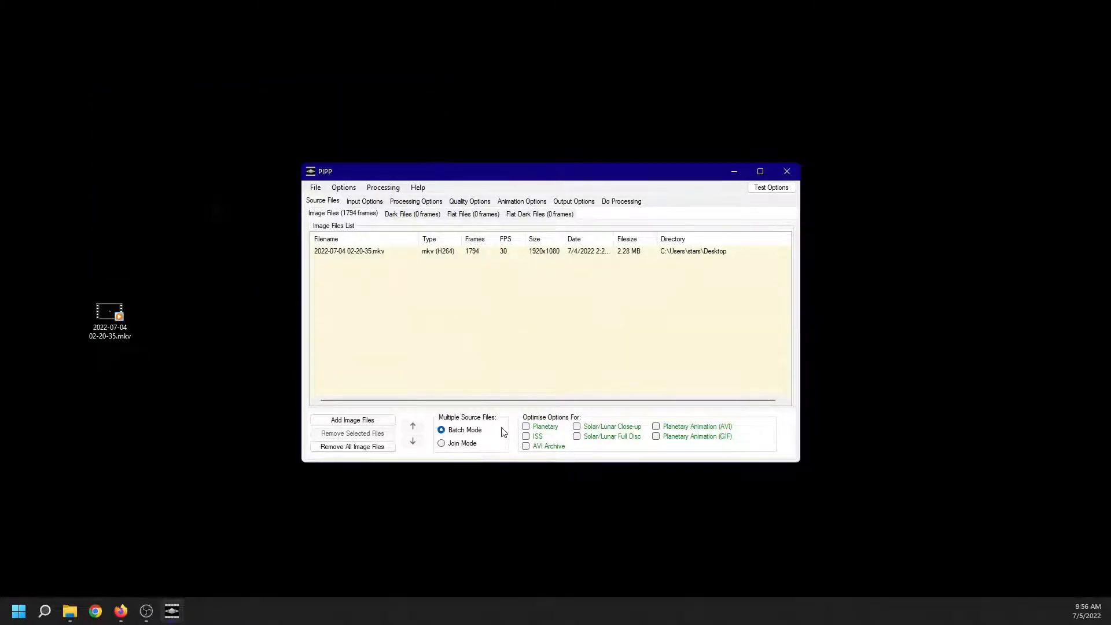
pyautogui.click(526, 426)
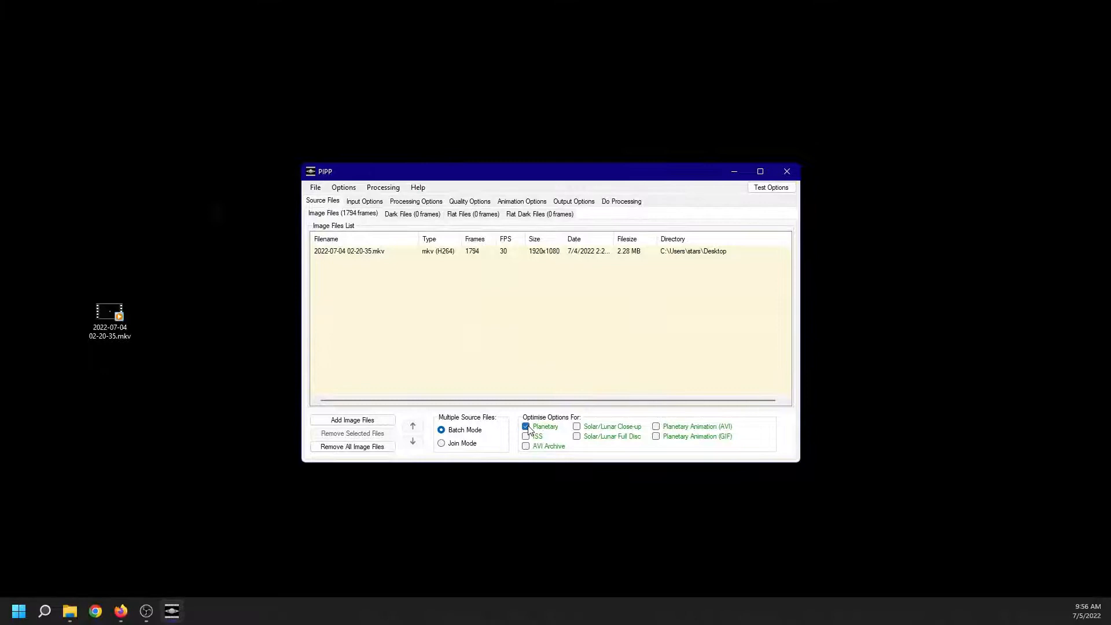
pyautogui.click(364, 201)
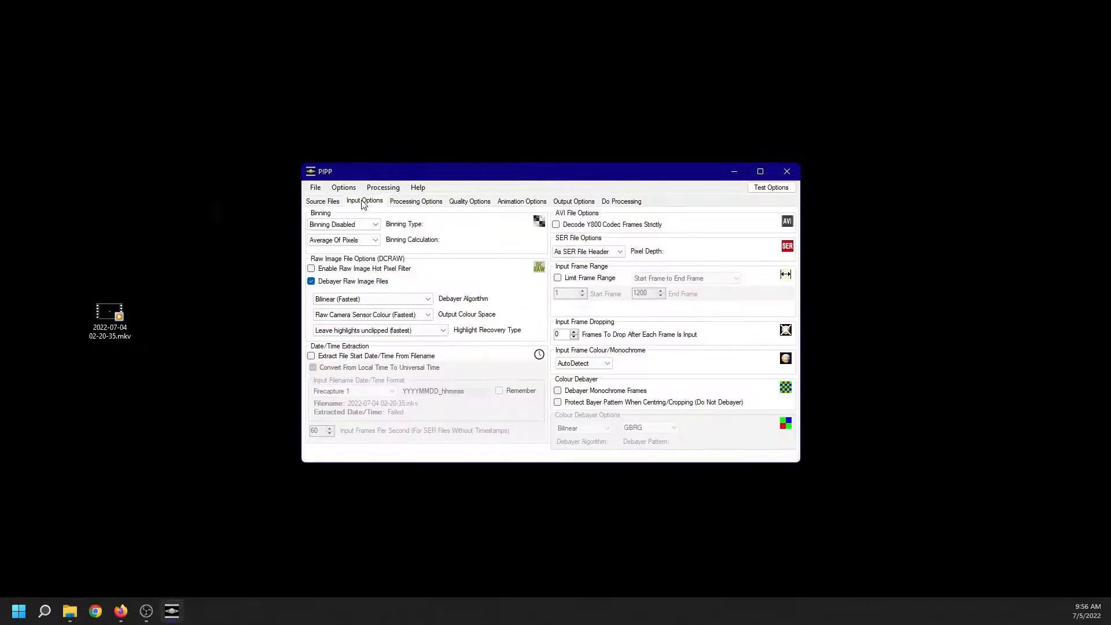
pyautogui.click(416, 201)
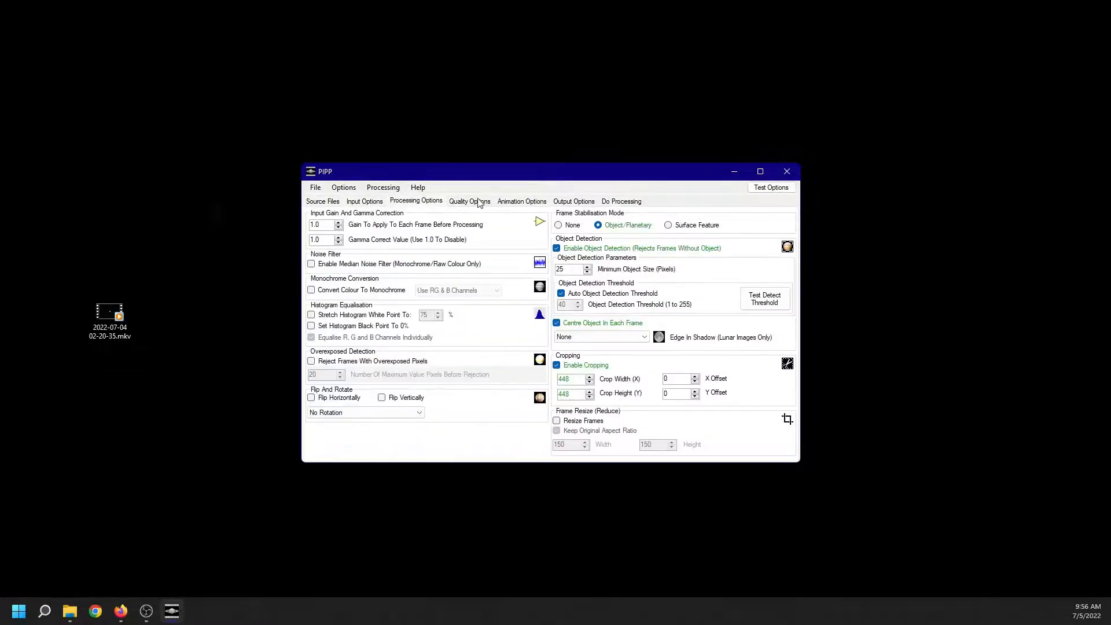
pyautogui.click(574, 201)
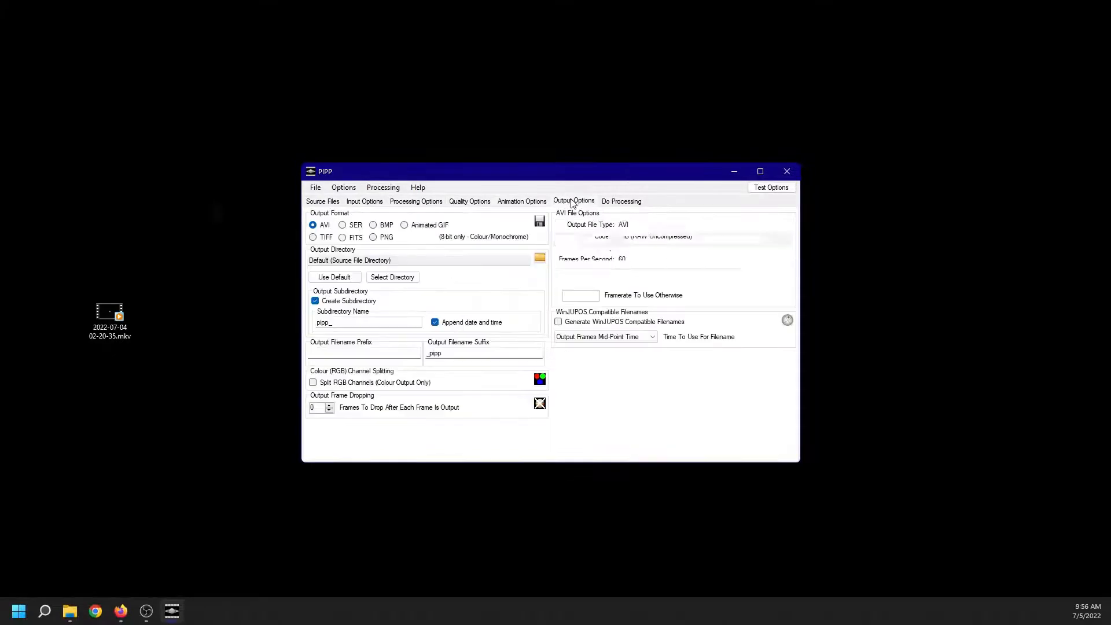
# Step: Run PIPP processing to produce an AVI keeping 1792 of 1794 frames
pyautogui.click(621, 201)
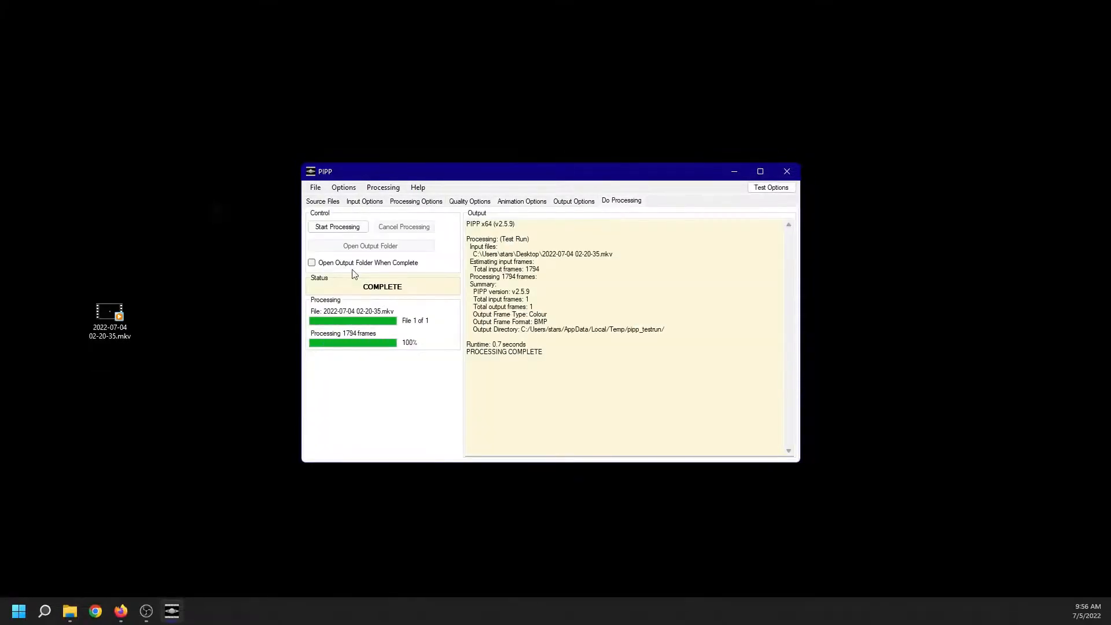
pyautogui.click(574, 201)
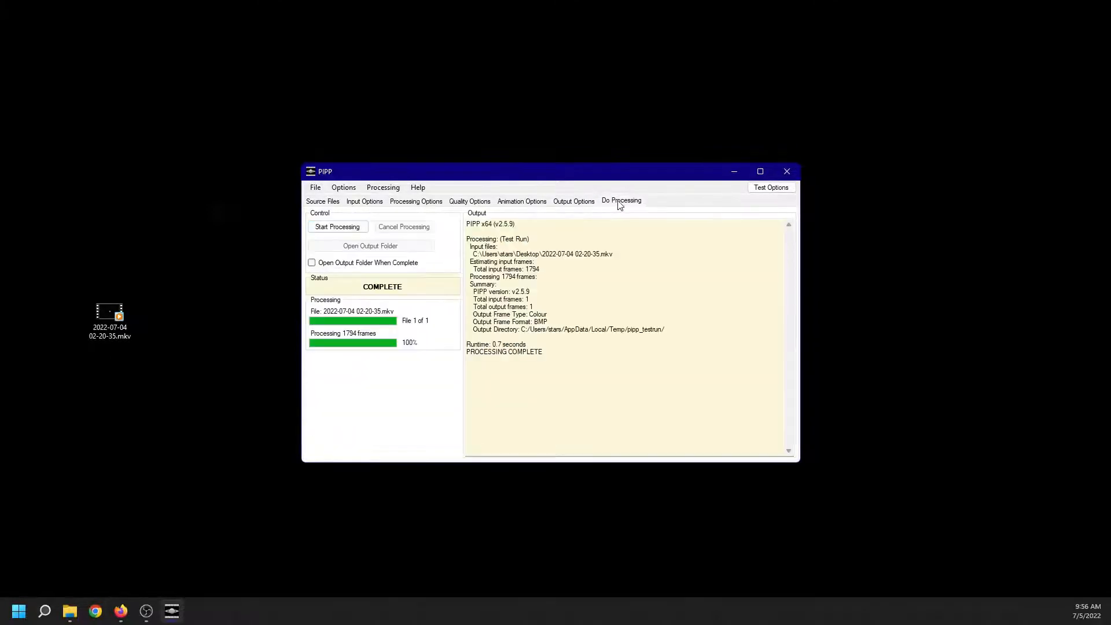
pyautogui.click(337, 227)
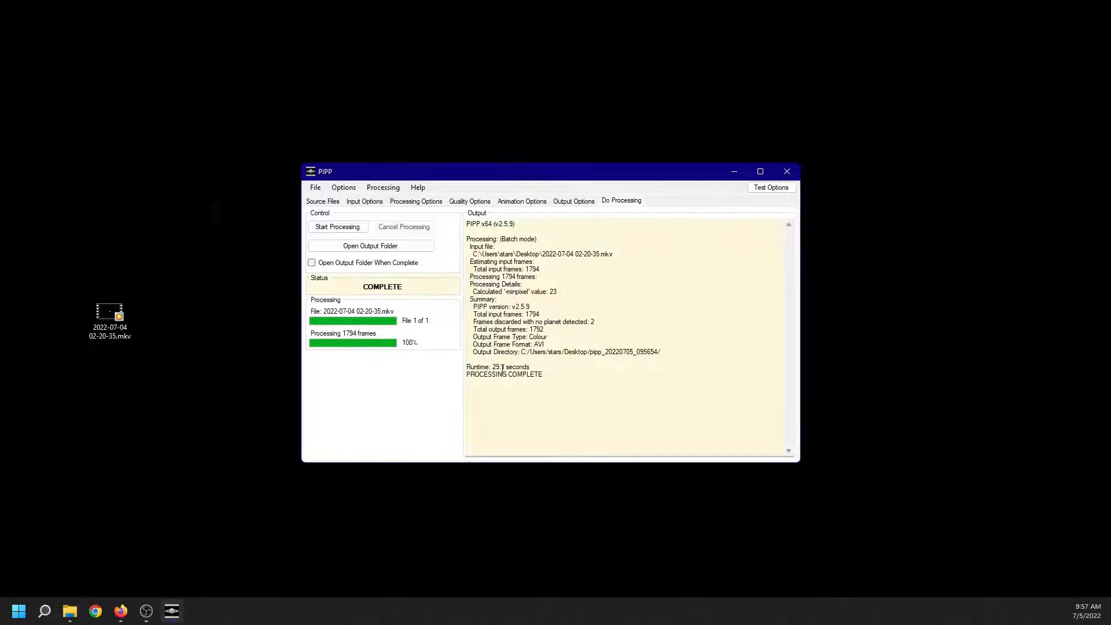
pyautogui.moveTo(271, 200)
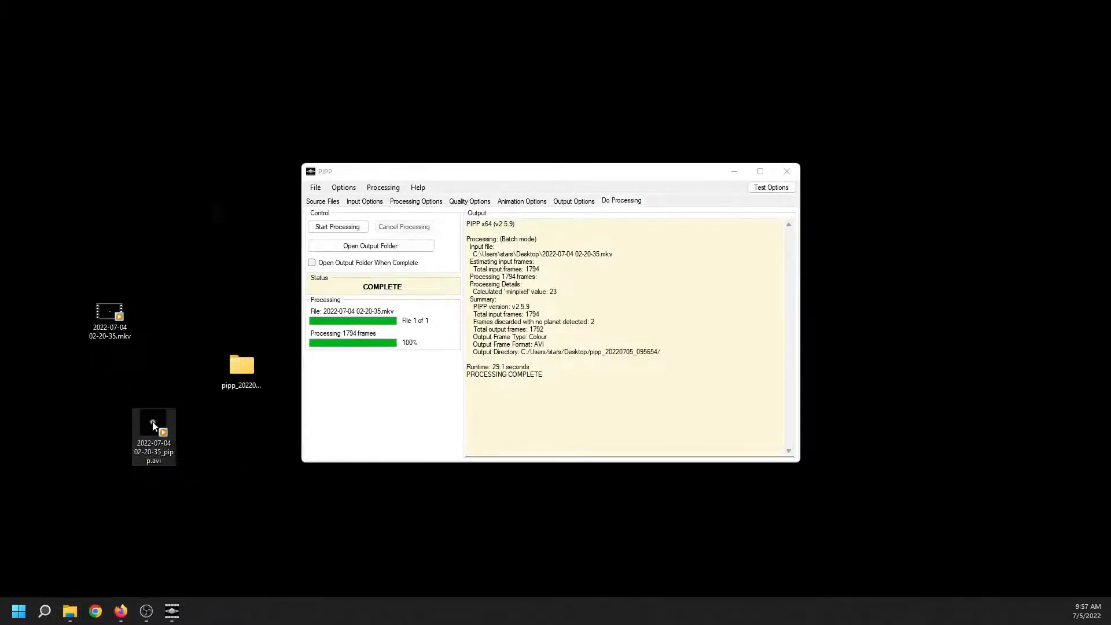
# Step: Play the processed planet AVI, then close PIPP and the Media Player window
pyautogui.doubleClick(153, 425)
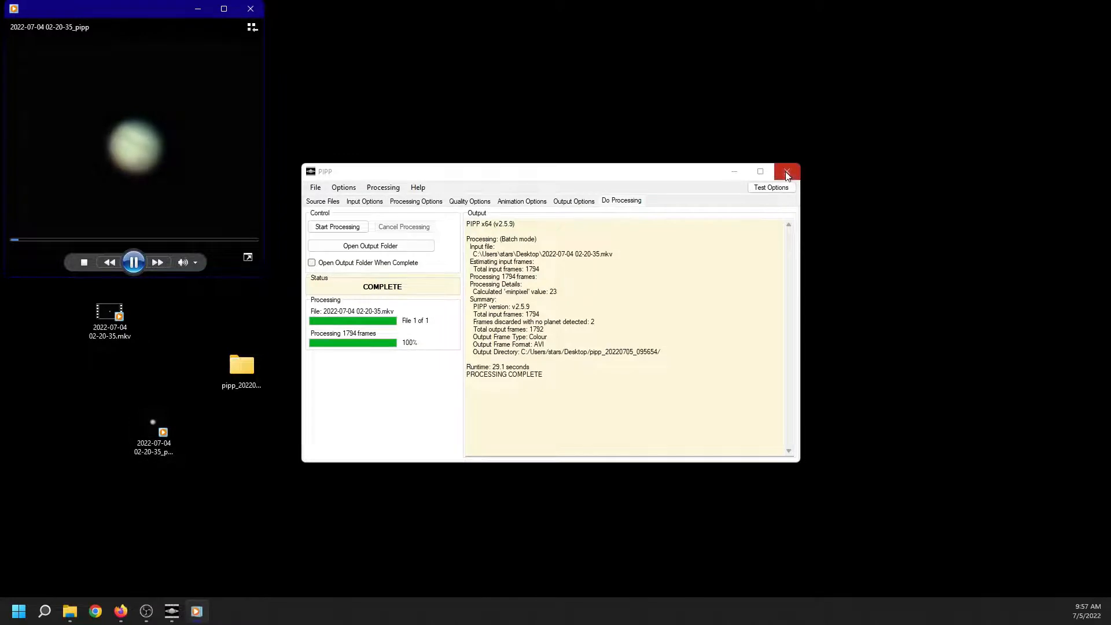
pyautogui.click(787, 171)
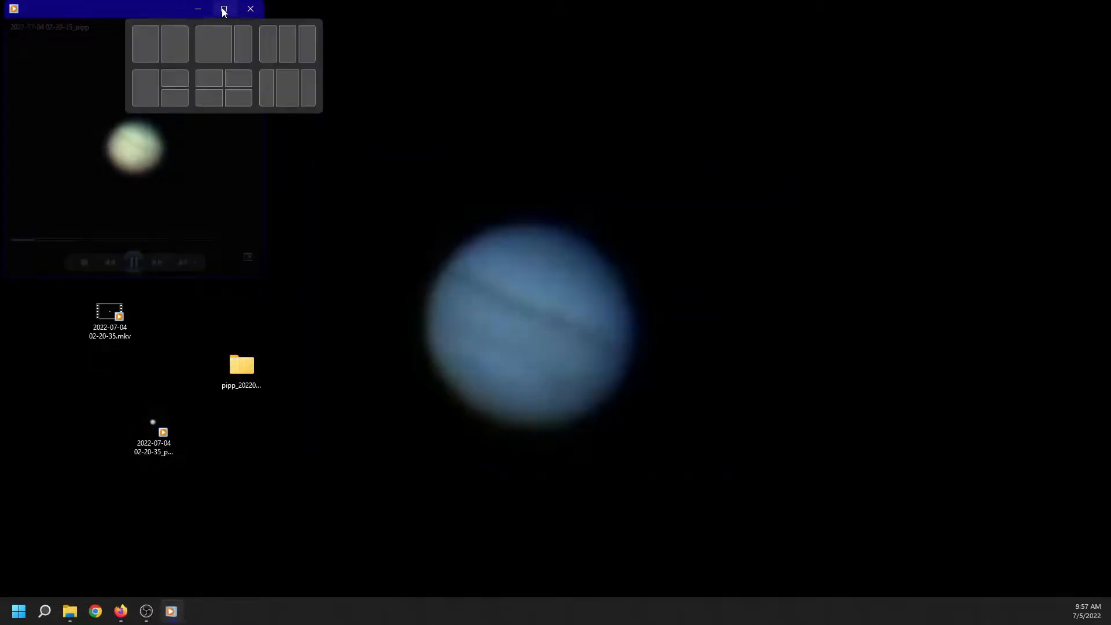
pyautogui.click(222, 9)
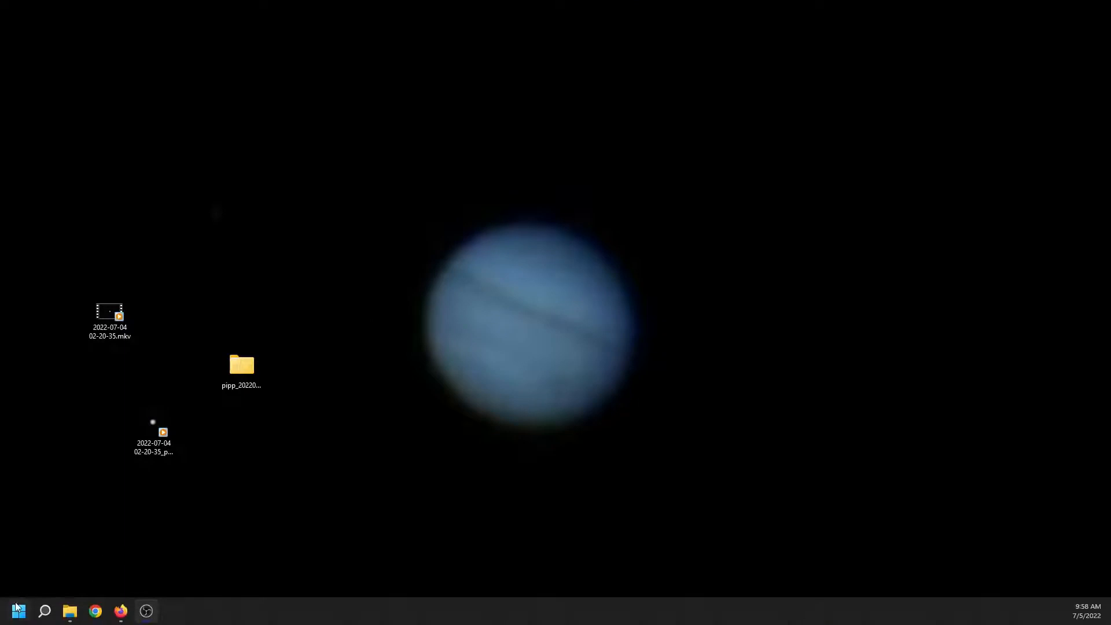
pyautogui.click(19, 595)
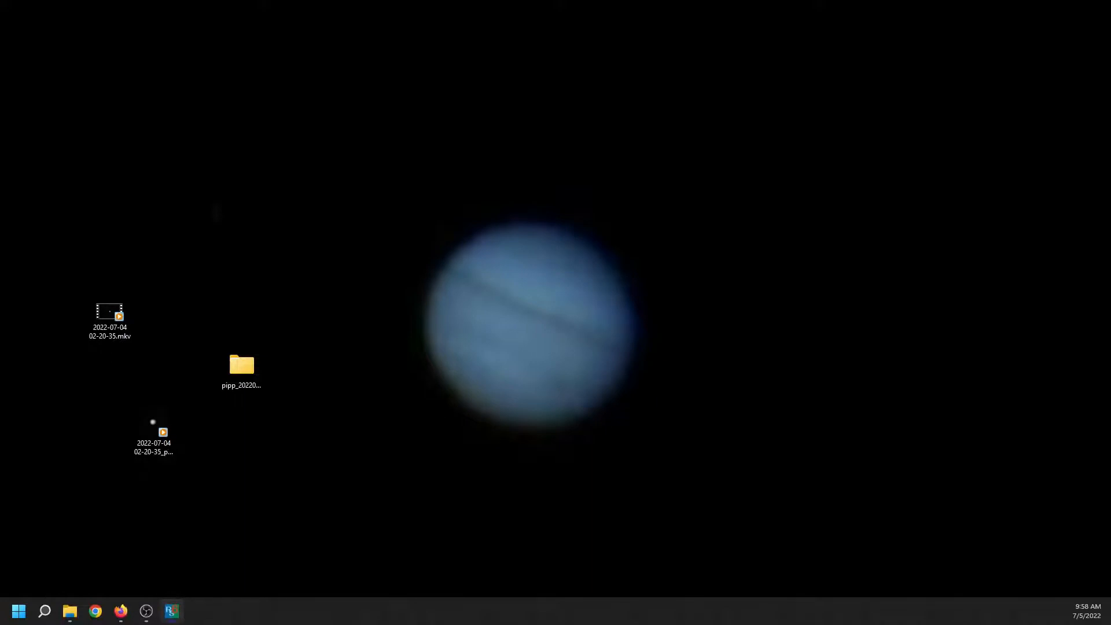
pyautogui.click(172, 611)
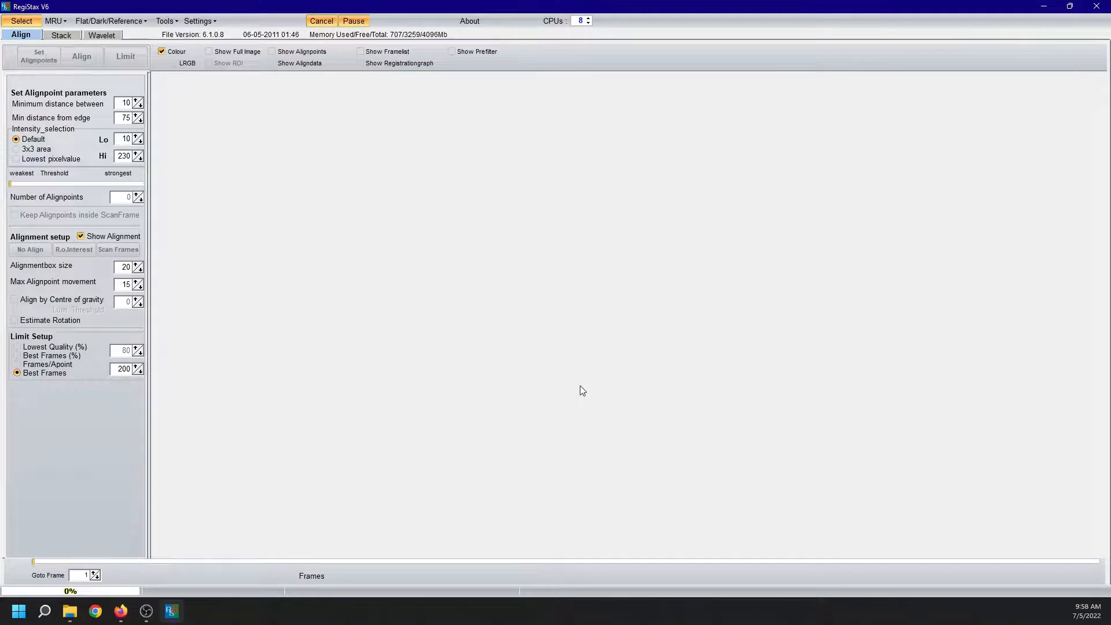
pyautogui.moveTo(545, 373)
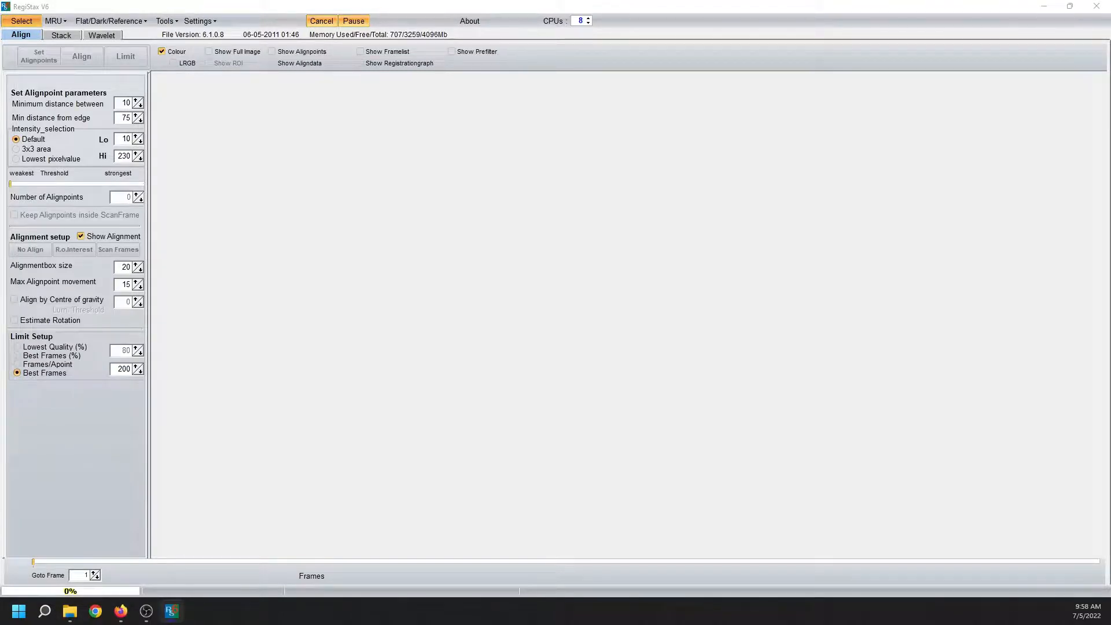
pyautogui.click(21, 20)
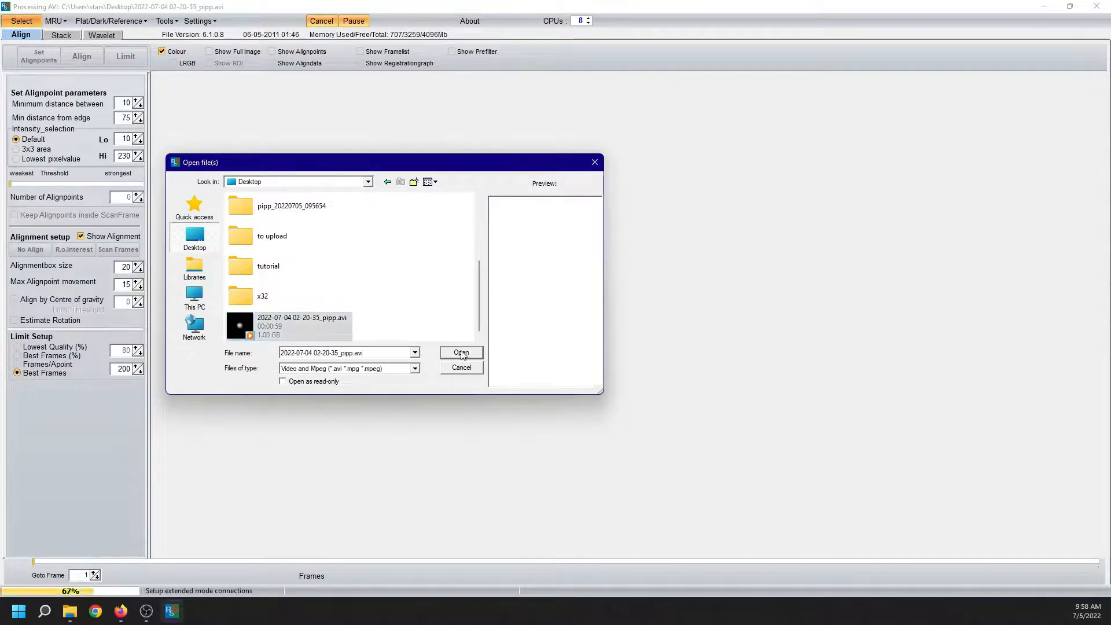
pyautogui.click(302, 323)
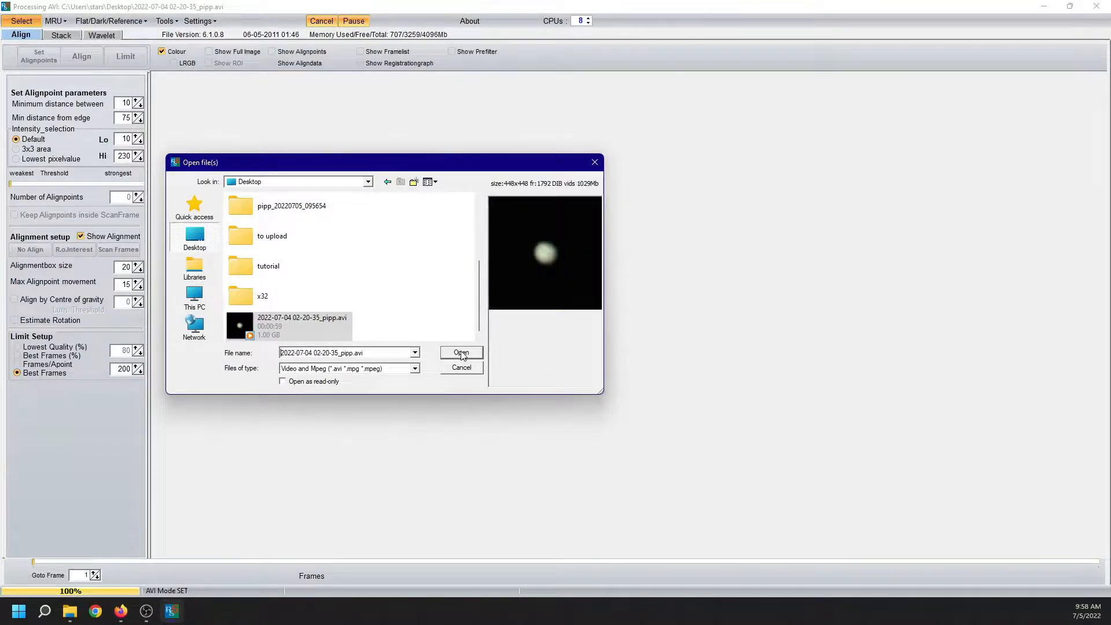
pyautogui.click(460, 353)
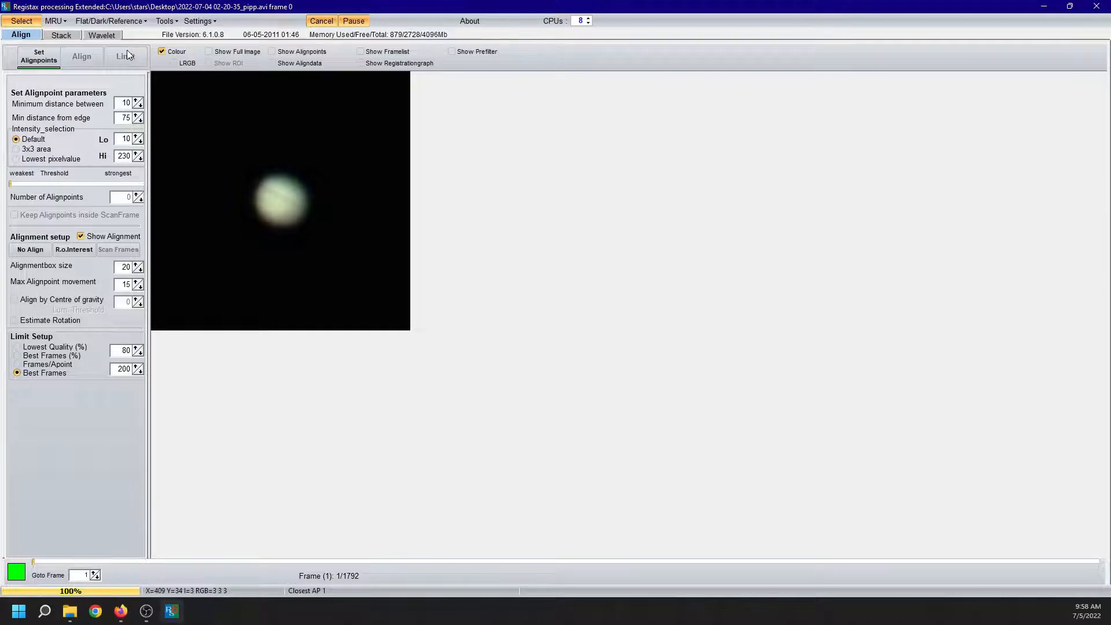
# Step: Automatically place ten alignpoints on Jupiter and align every frame to them
pyautogui.click(33, 56)
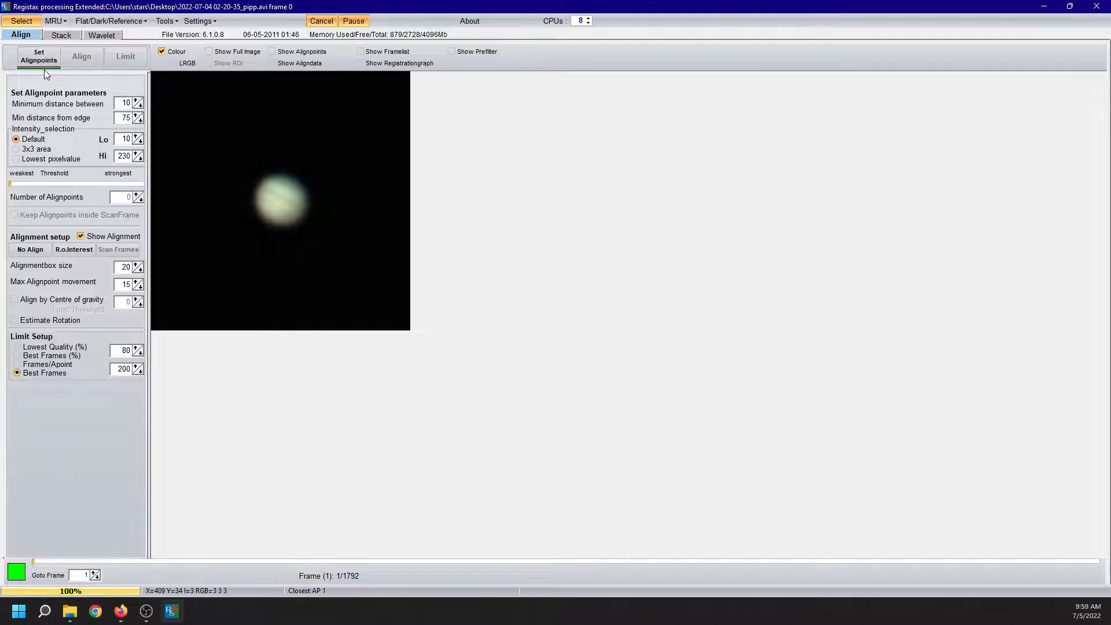
pyautogui.click(37, 57)
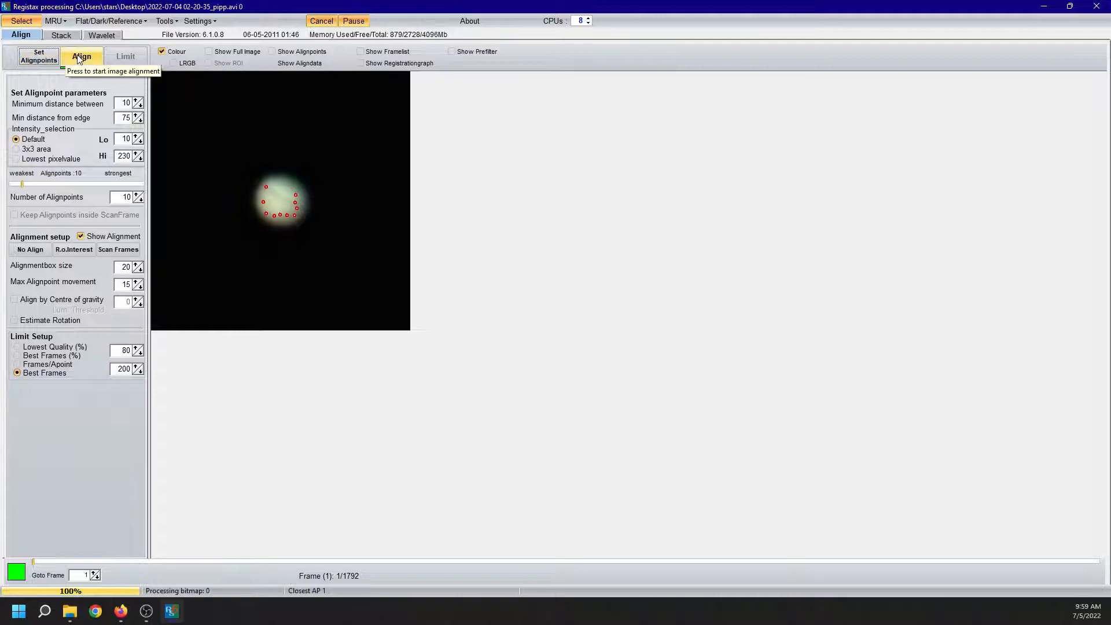
pyautogui.click(87, 55)
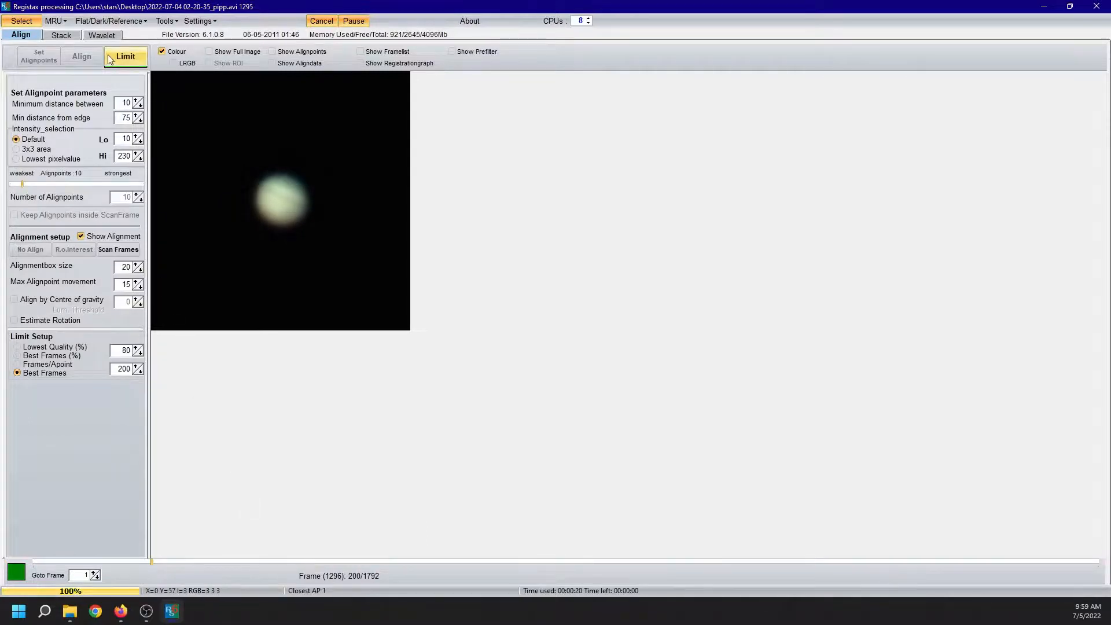
pyautogui.moveTo(113, 58)
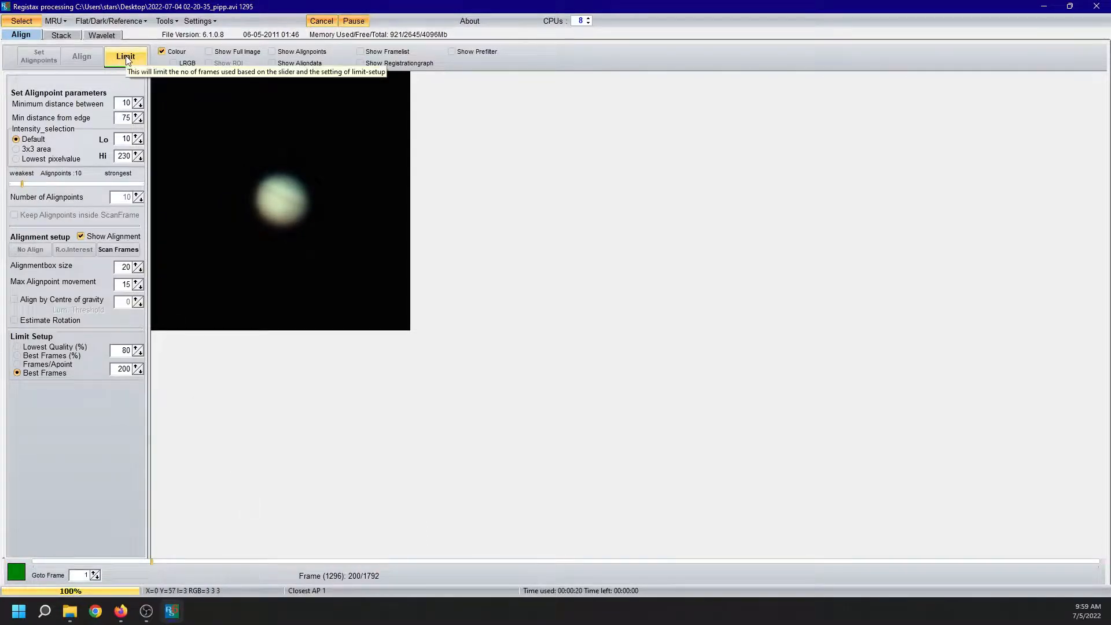
# Step: Limit to the 200 best frames and stack them into a 448x448 Jupiter image
pyautogui.click(58, 35)
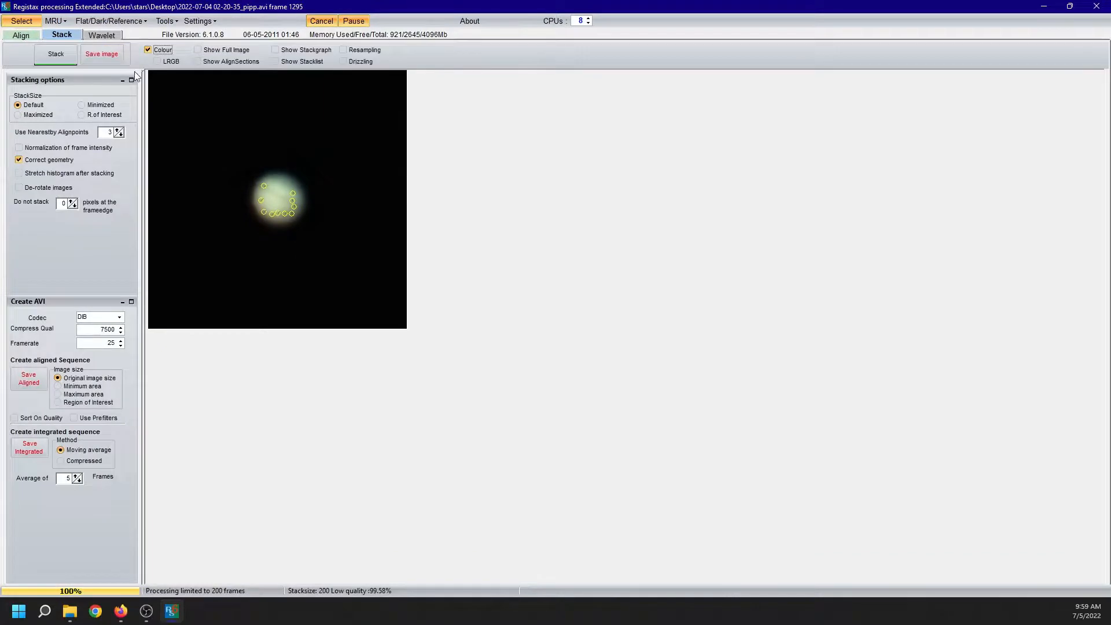
pyautogui.click(57, 54)
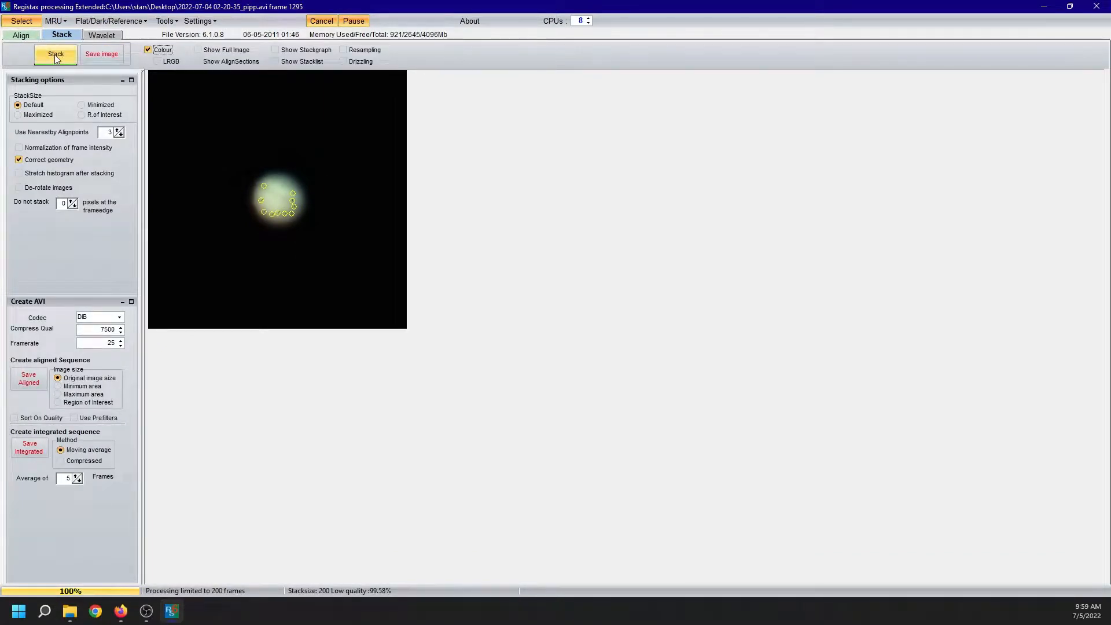
pyautogui.click(49, 53)
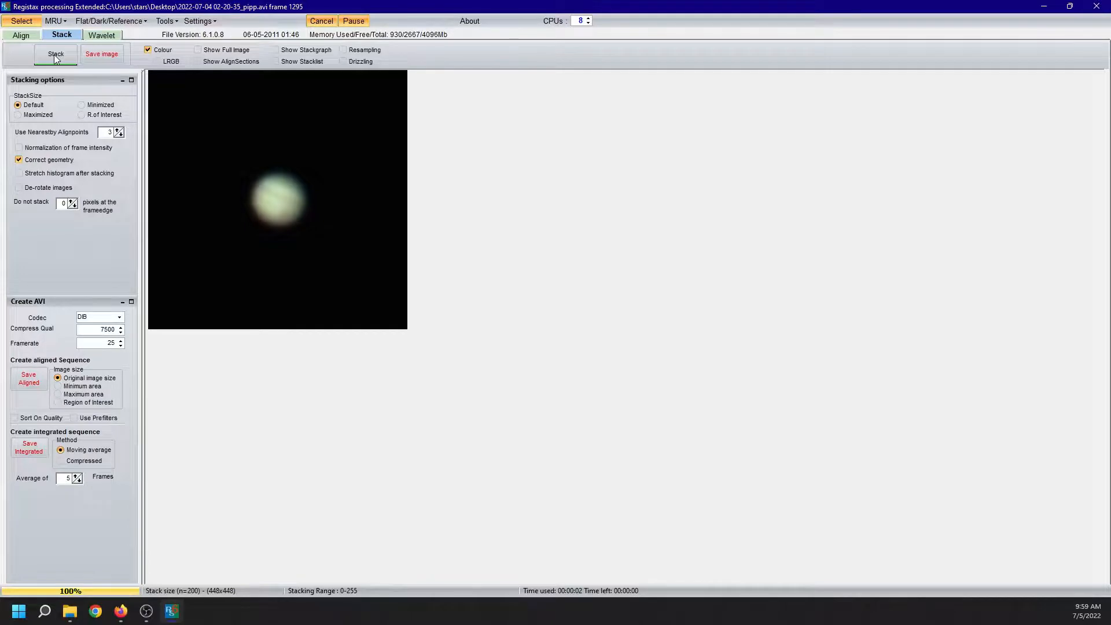
pyautogui.click(55, 54)
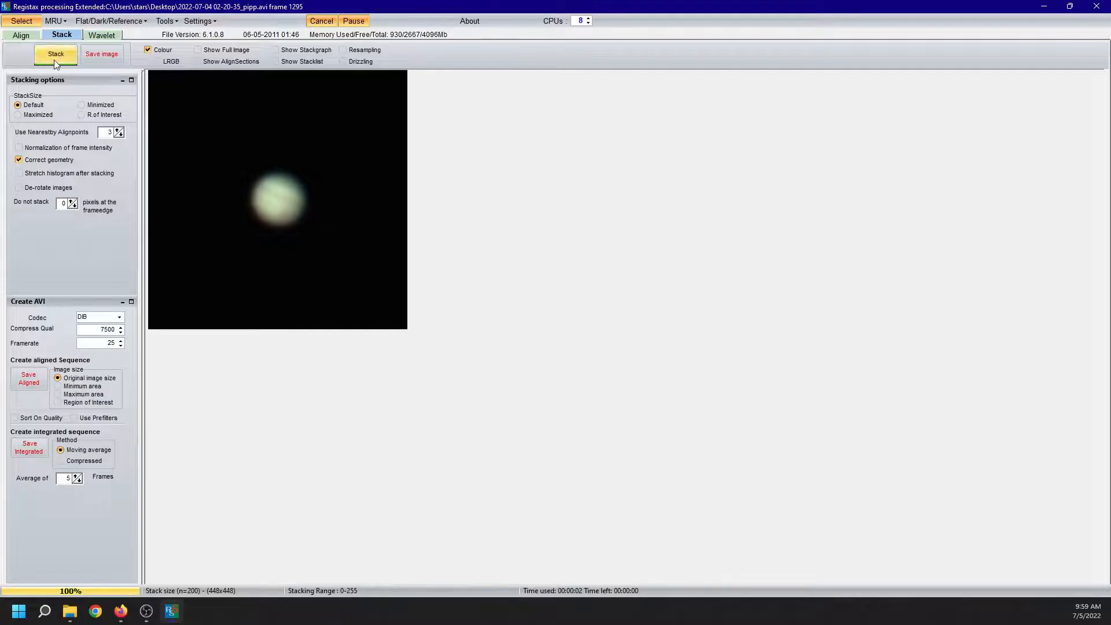
pyautogui.moveTo(55, 58)
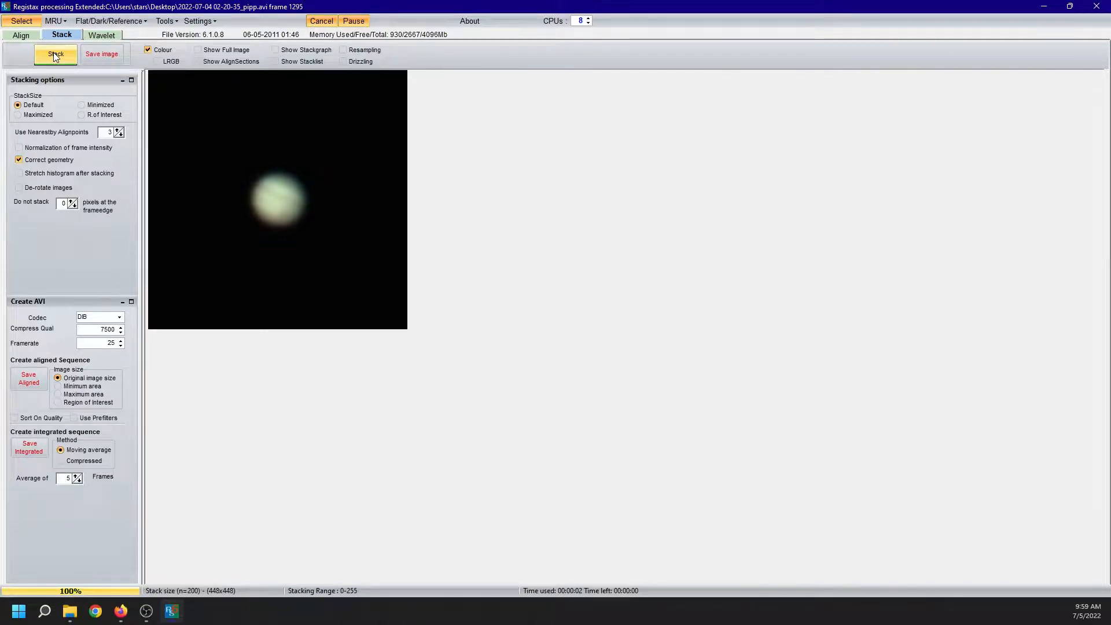
pyautogui.click(52, 53)
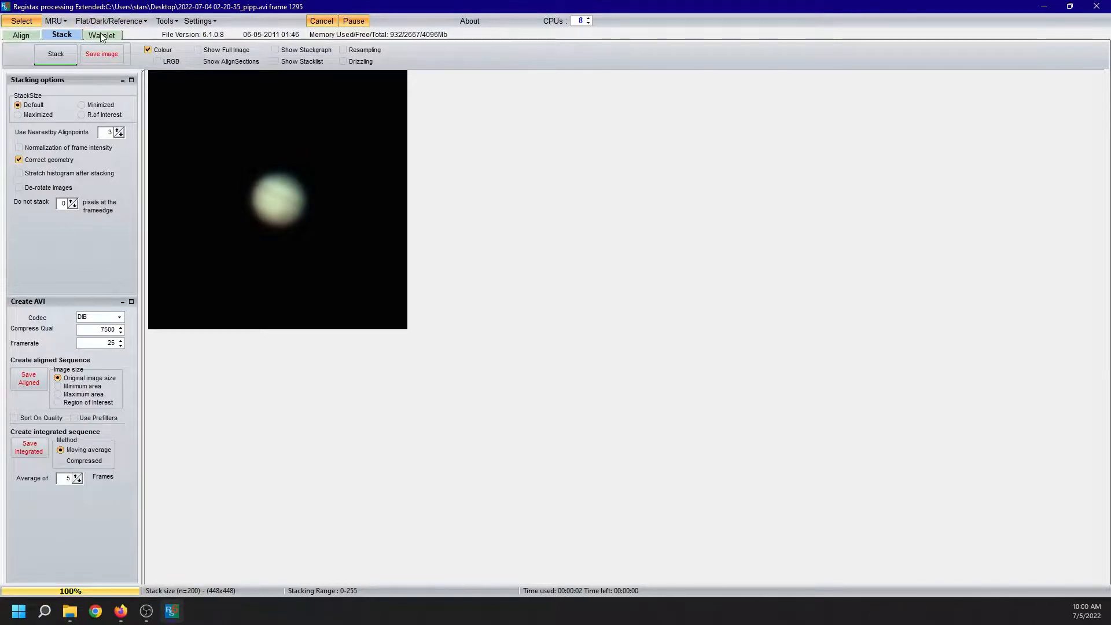
# Step: In the Wavelet tab, run RGB Align Estimate to shift the red and blue channels
pyautogui.click(98, 36)
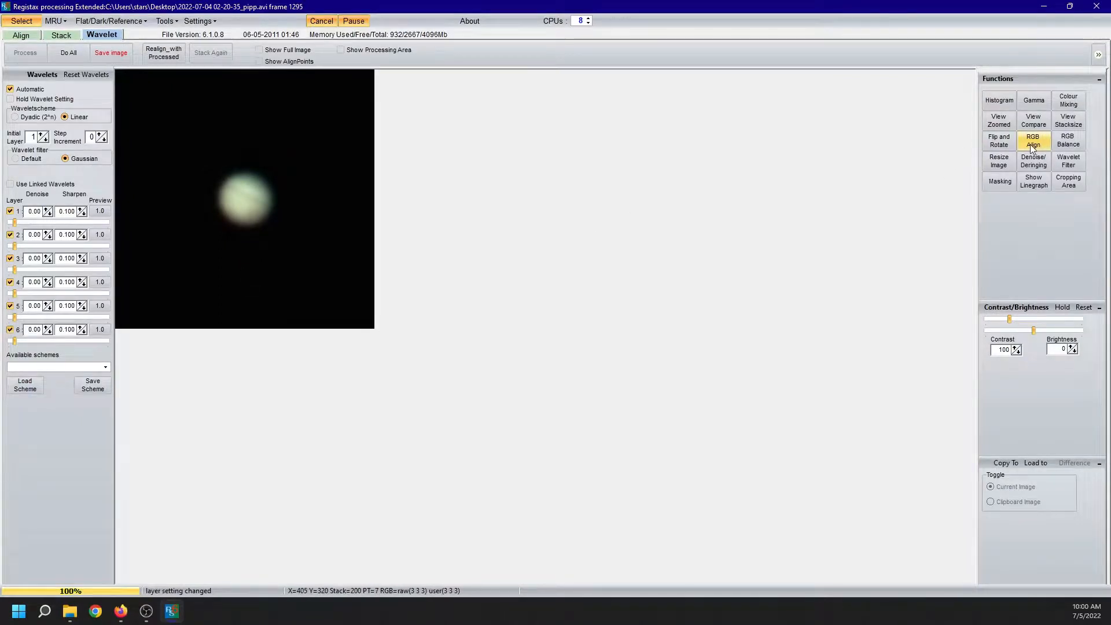
pyautogui.moveTo(1034, 143)
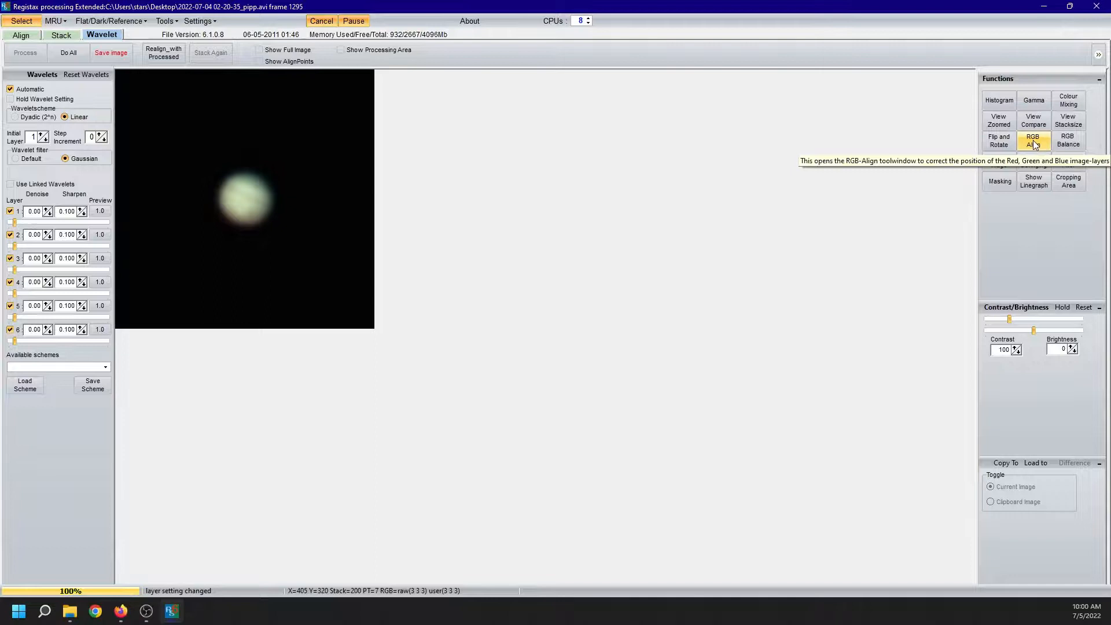
pyautogui.click(1033, 139)
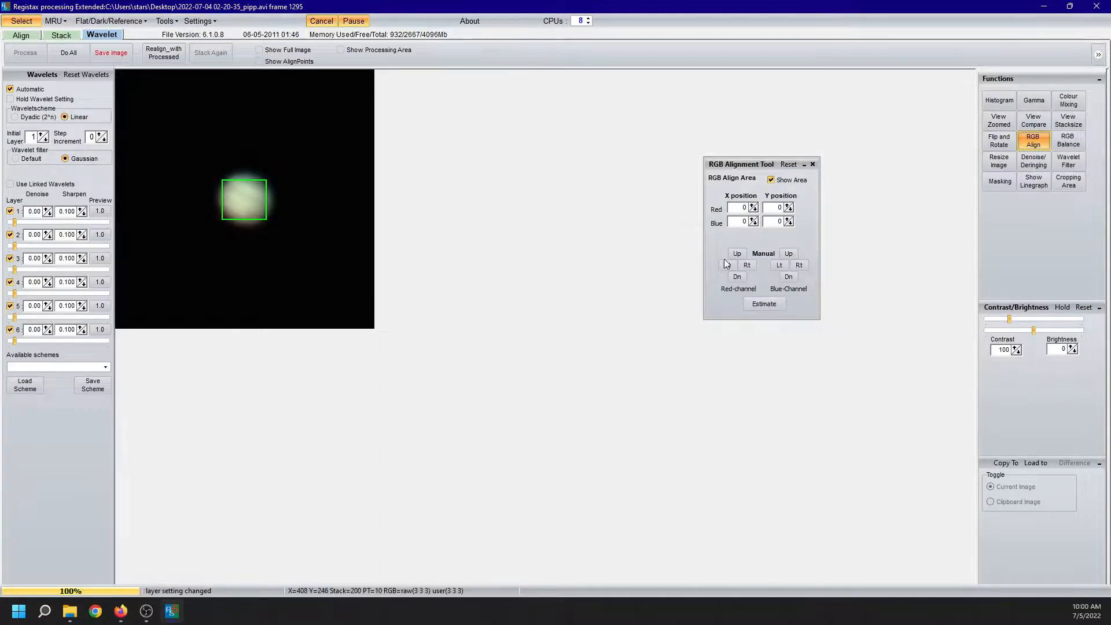
pyautogui.click(764, 304)
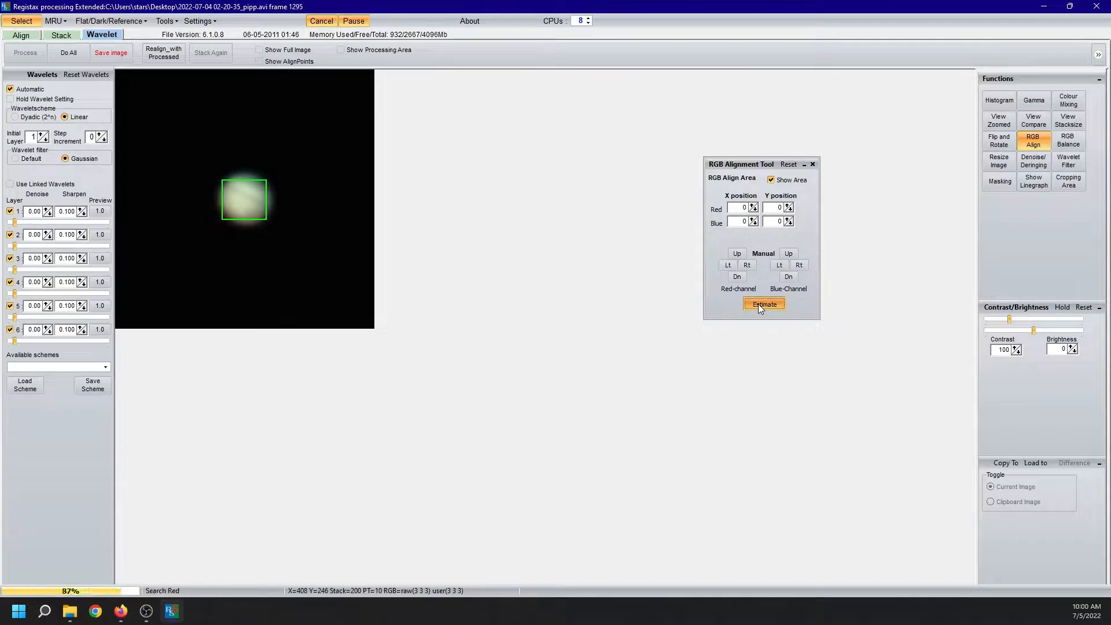
pyautogui.click(763, 304)
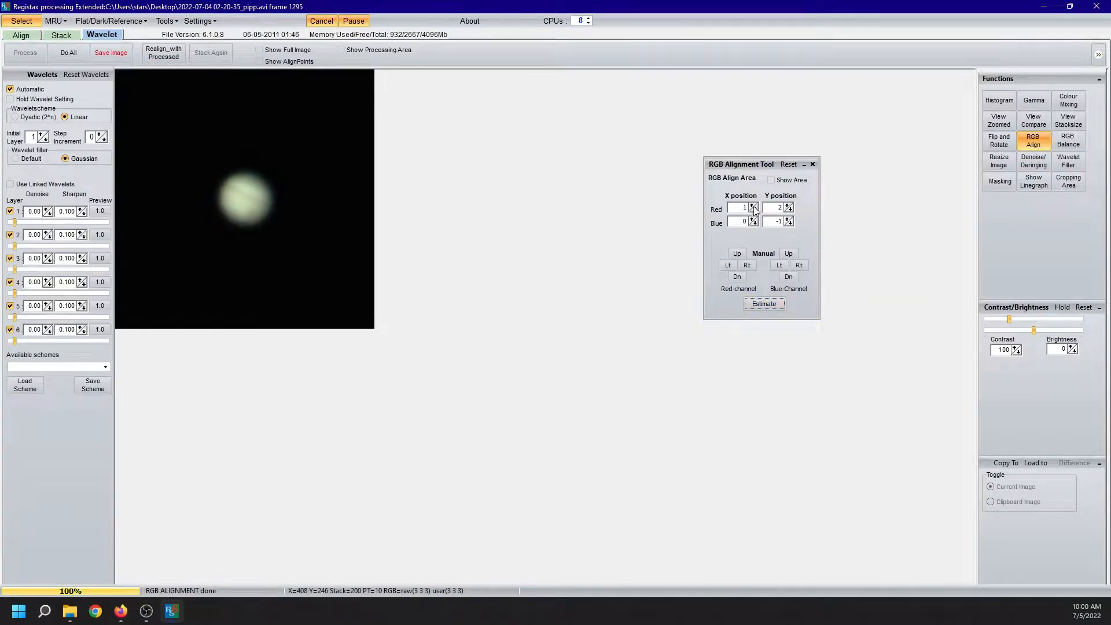
pyautogui.moveTo(754, 210)
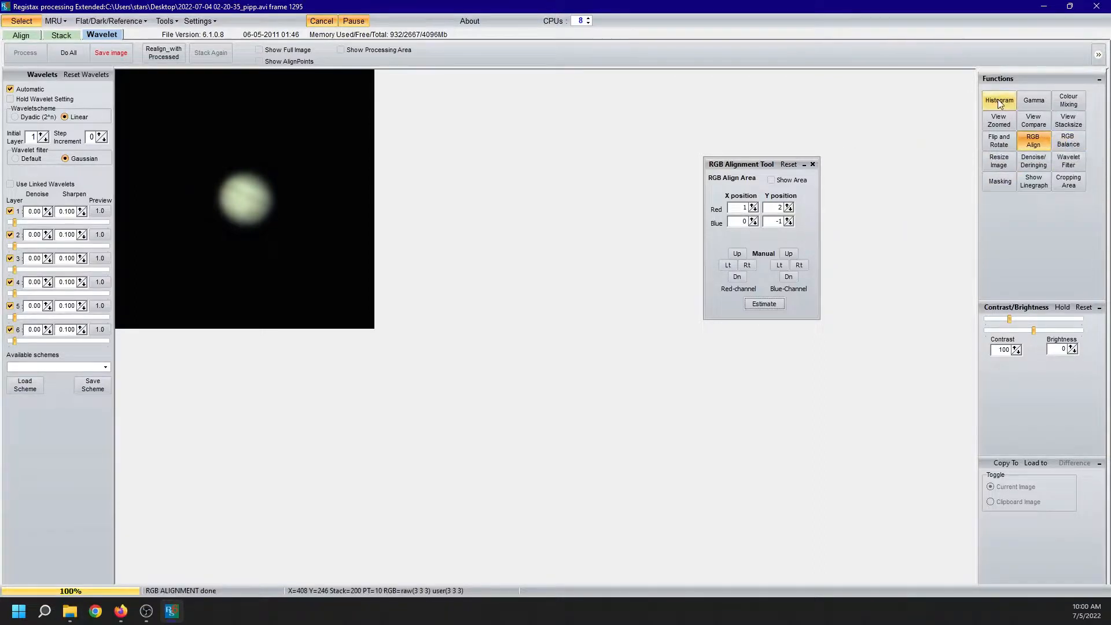
# Step: Raise the histogram black point to 16 and stretch the Jupiter histogram
pyautogui.click(999, 100)
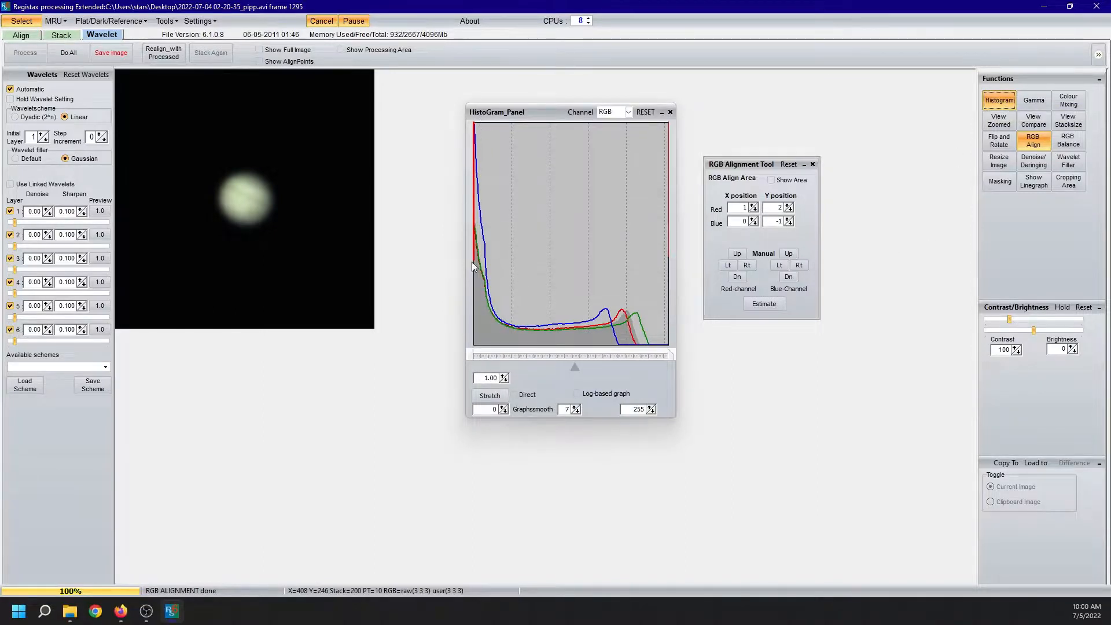
pyautogui.moveTo(458, 268)
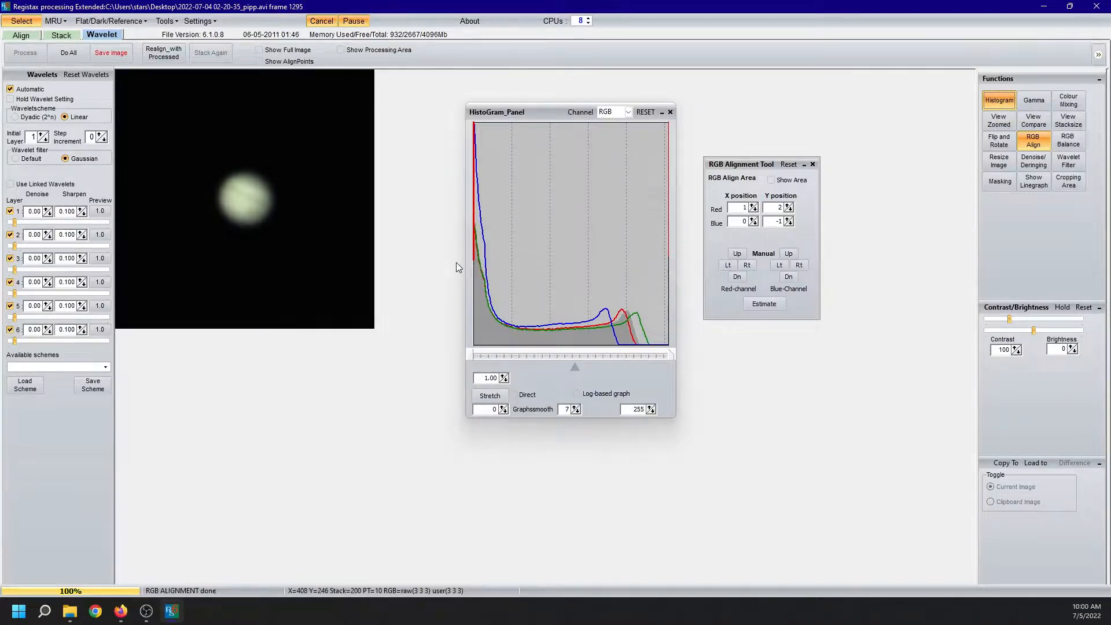
pyautogui.moveTo(602, 257)
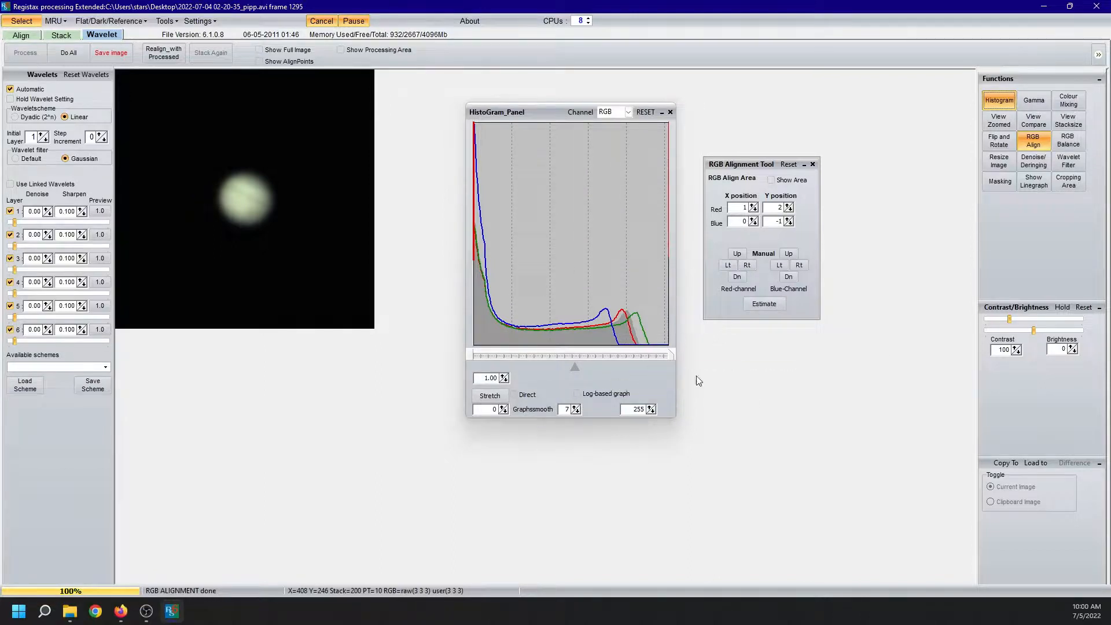
pyautogui.moveTo(474, 262)
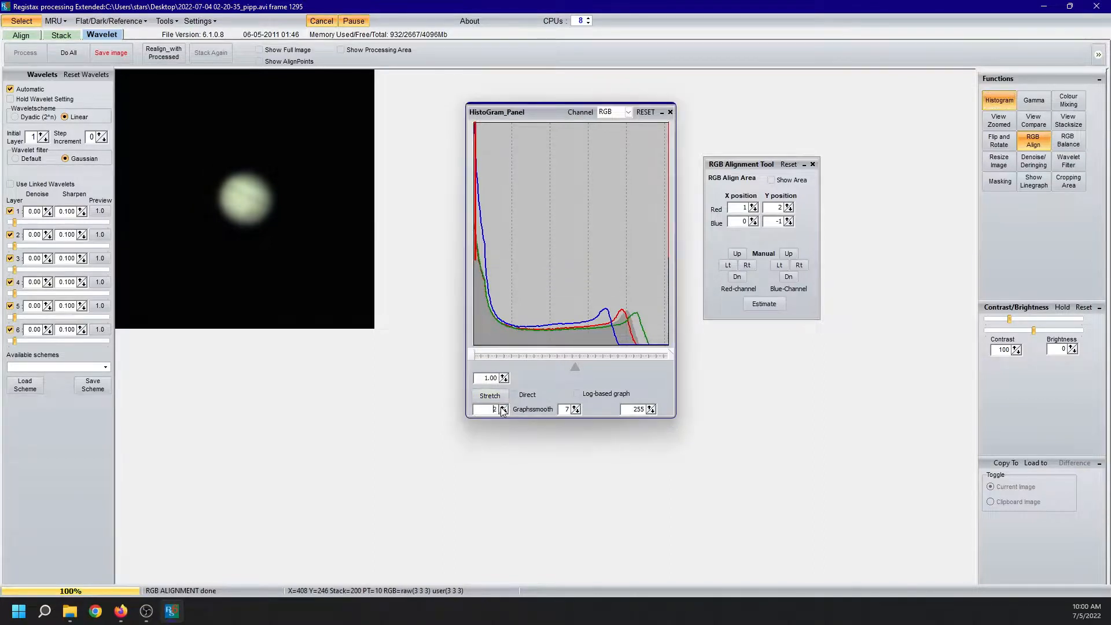
pyautogui.click(502, 407)
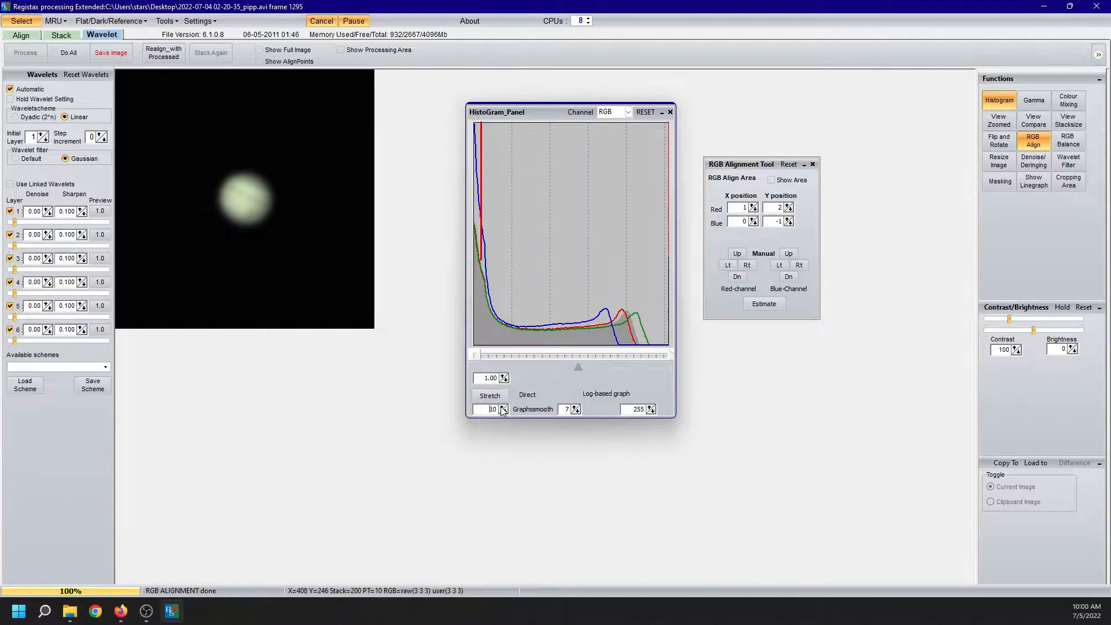
pyautogui.click(504, 406)
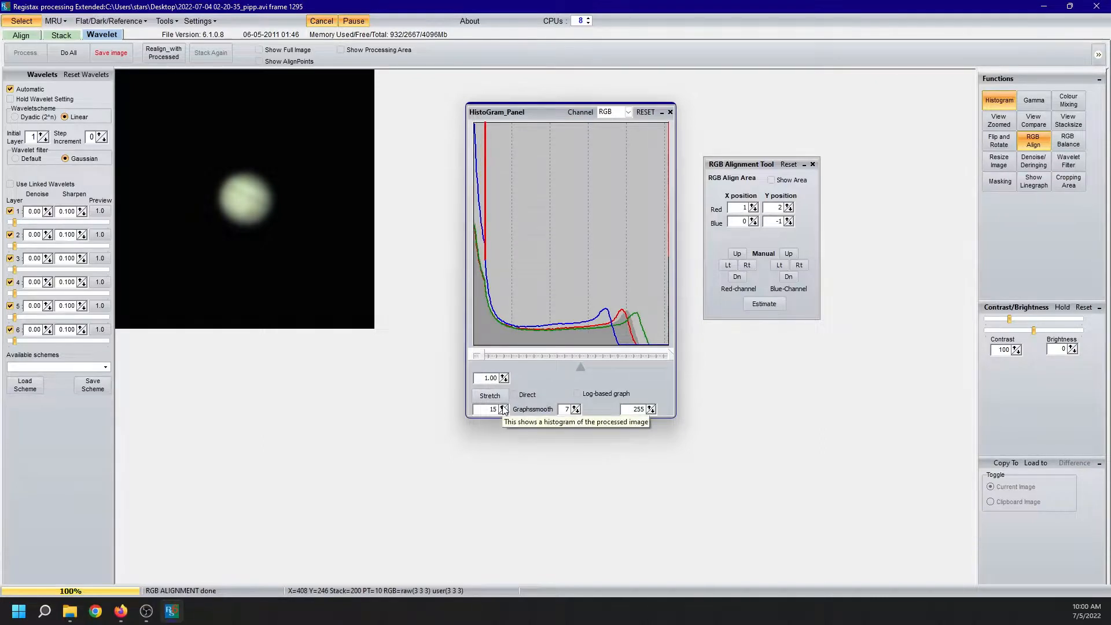
pyautogui.click(503, 407)
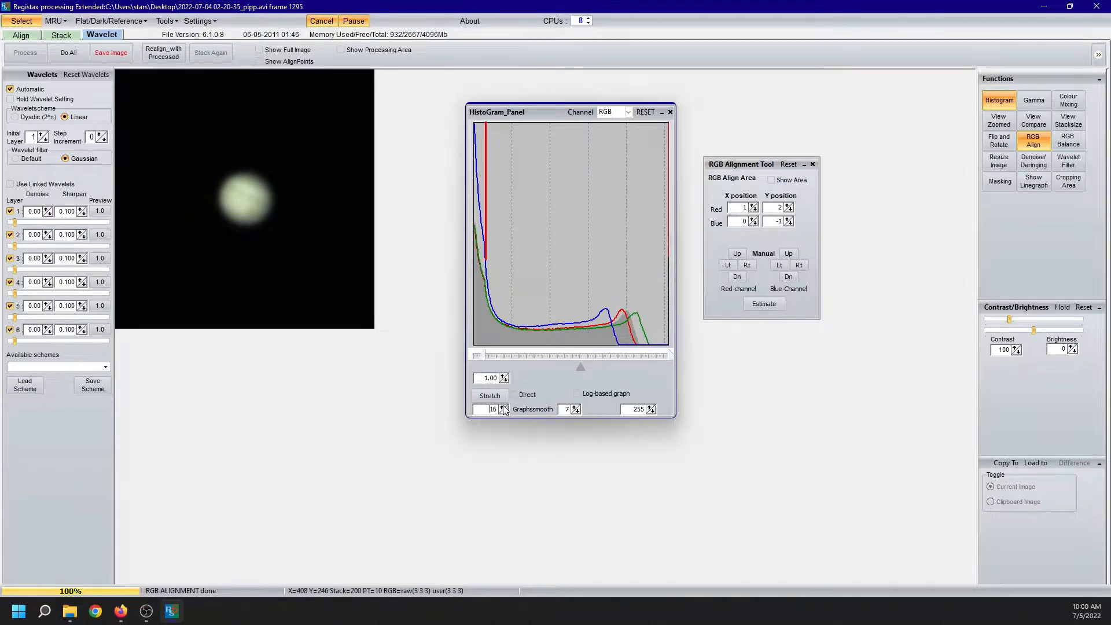
pyautogui.moveTo(504, 412)
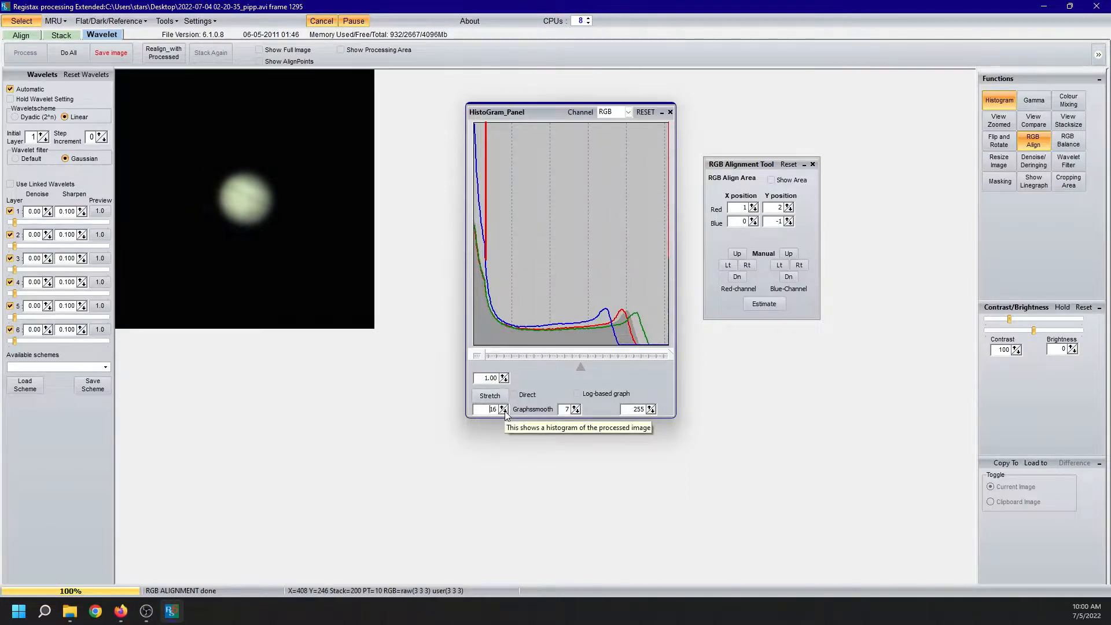
pyautogui.click(490, 396)
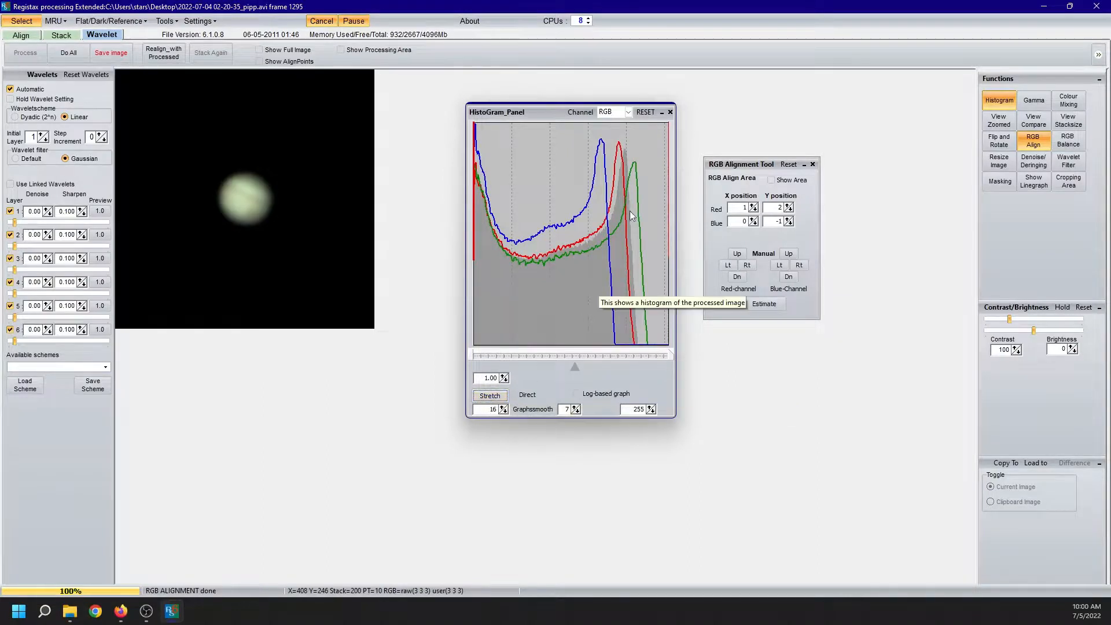
pyautogui.moveTo(660, 203)
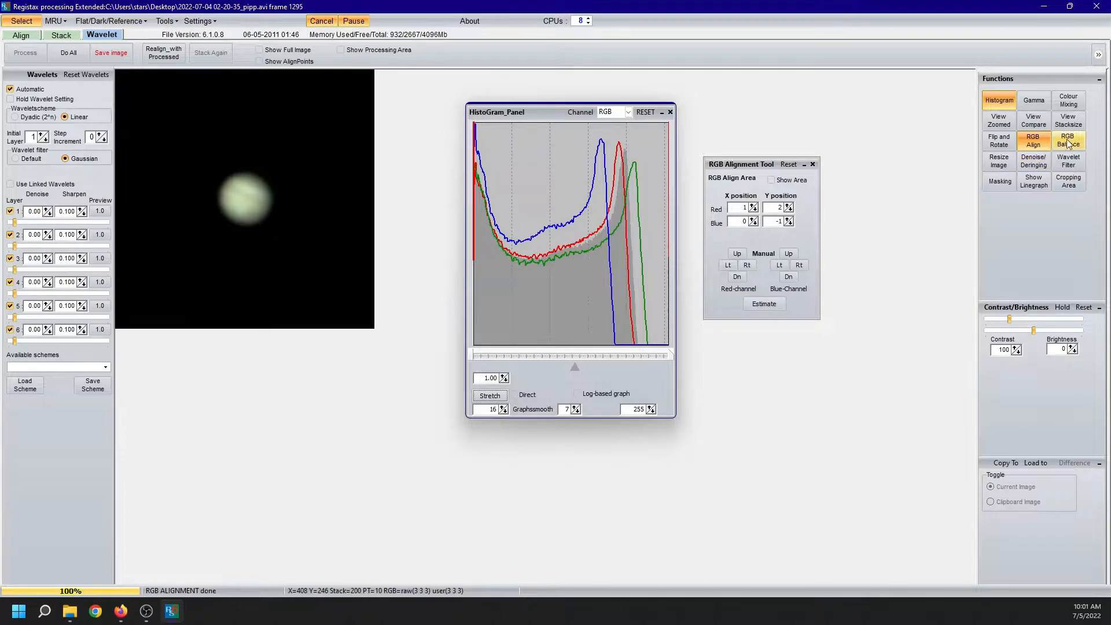
# Step: Auto-balance the RGB colour weights in the RGB Balance panel
pyautogui.click(1068, 141)
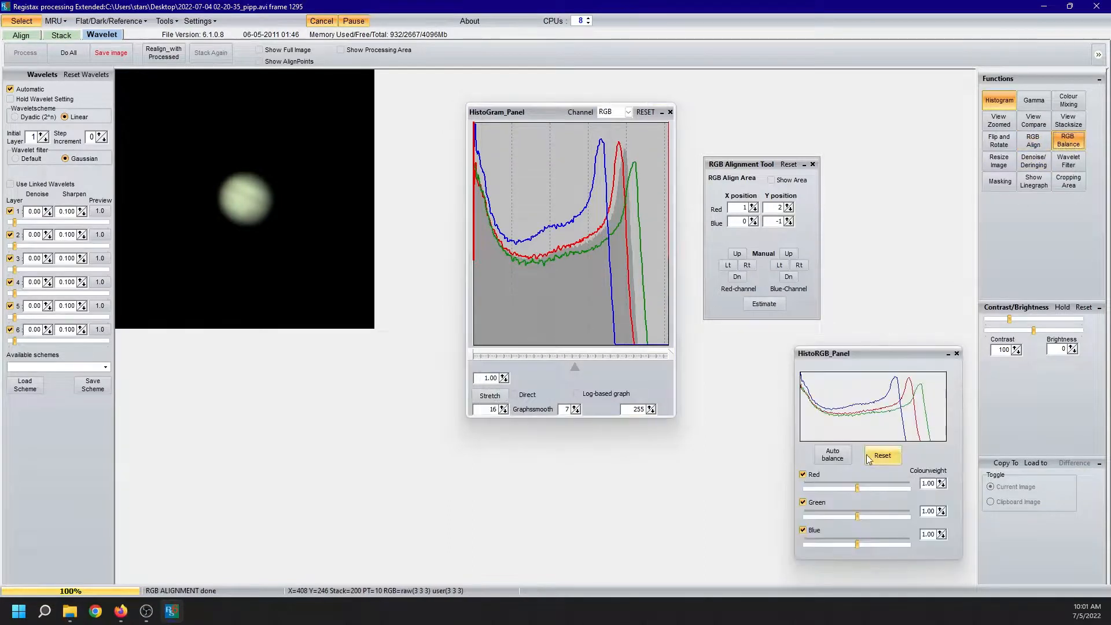
pyautogui.click(832, 454)
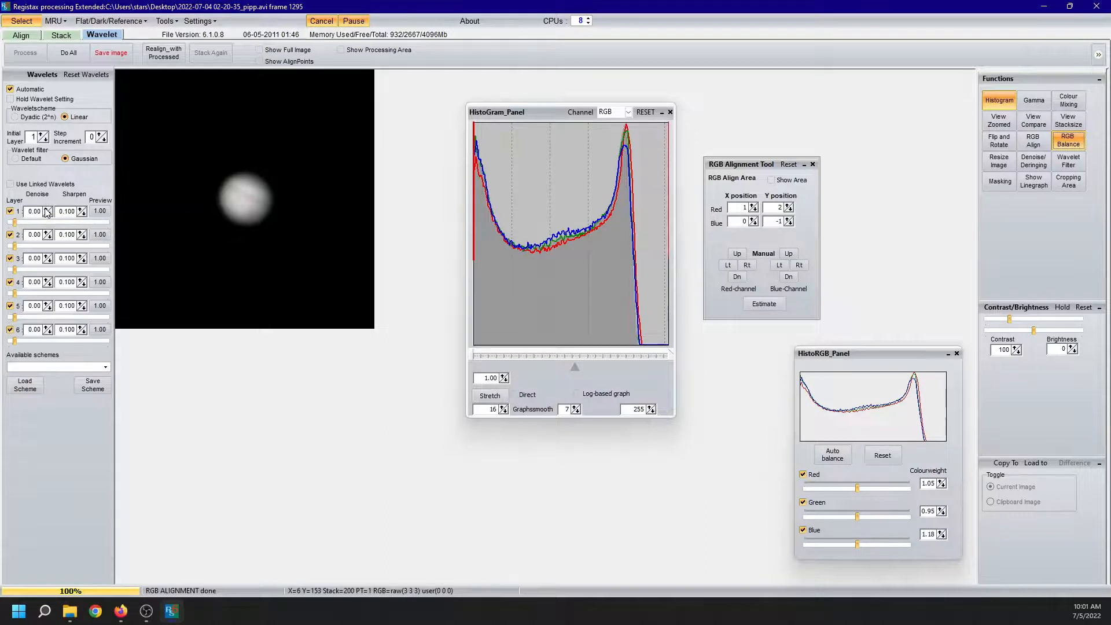
# Step: Give wavelet layer 1 denoise 0.25 and sharpen 0.150
pyautogui.click(46, 208)
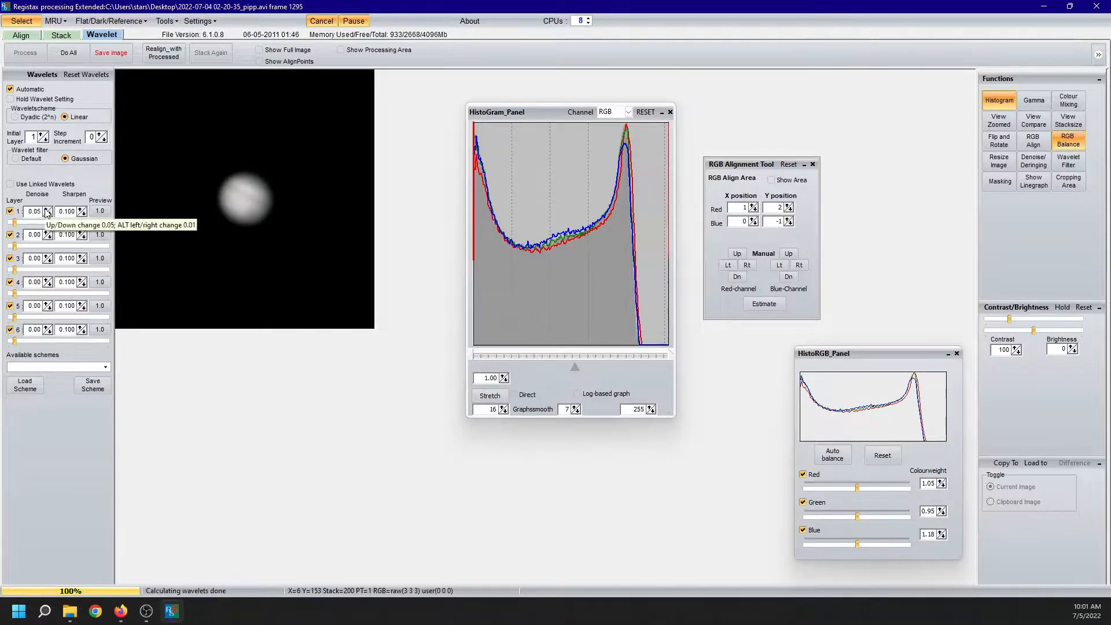
pyautogui.click(47, 208)
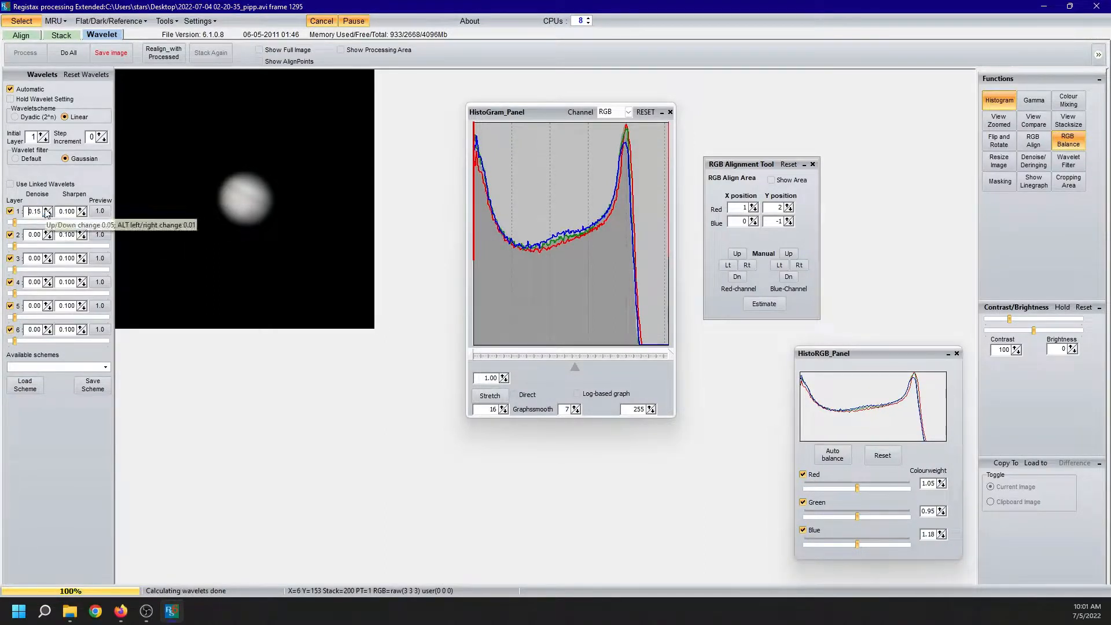
pyautogui.click(47, 208)
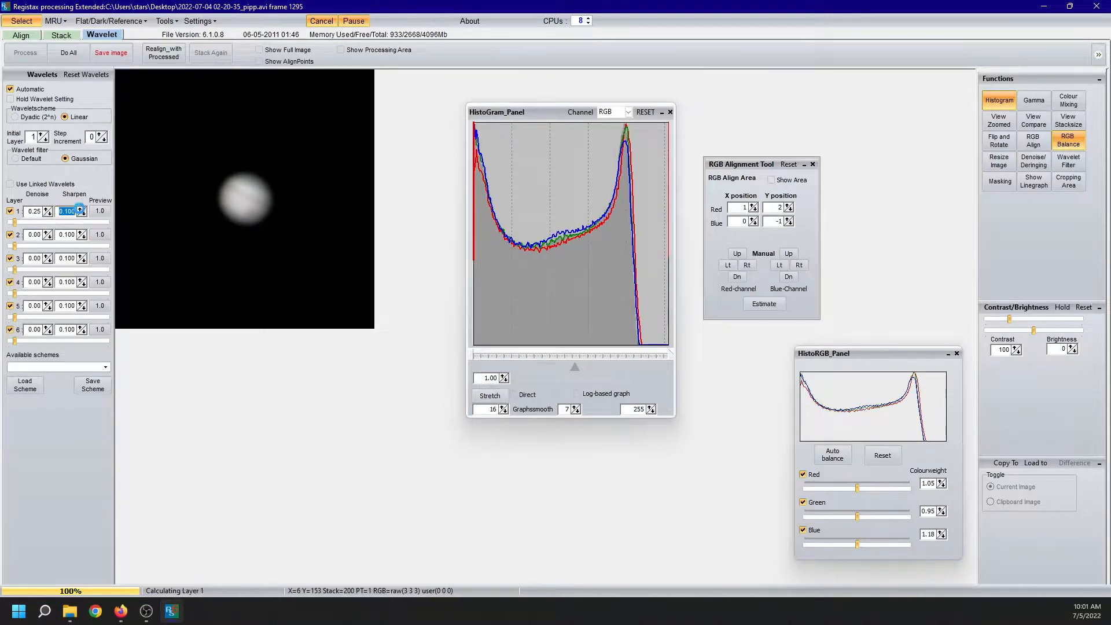
pyautogui.click(80, 208)
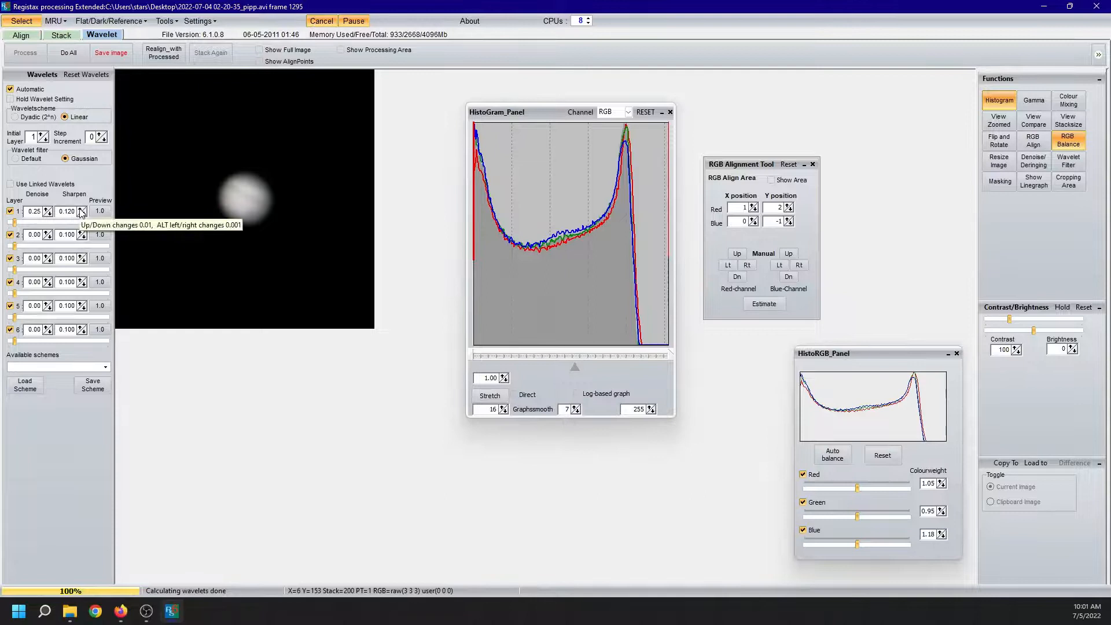
pyautogui.click(81, 209)
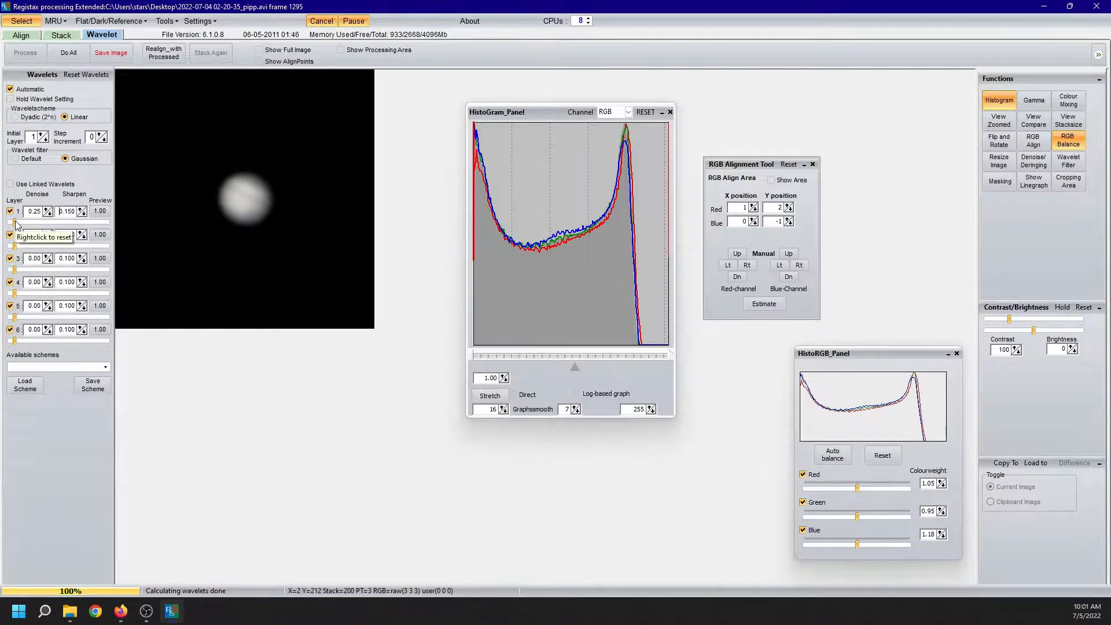
# Step: Set wavelet layer strengths: layer 1 92, layer 2 66, layer 3 44.7, layer 6 -5
pyautogui.moveTo(18, 224); pyautogui.dragTo(107, 224)
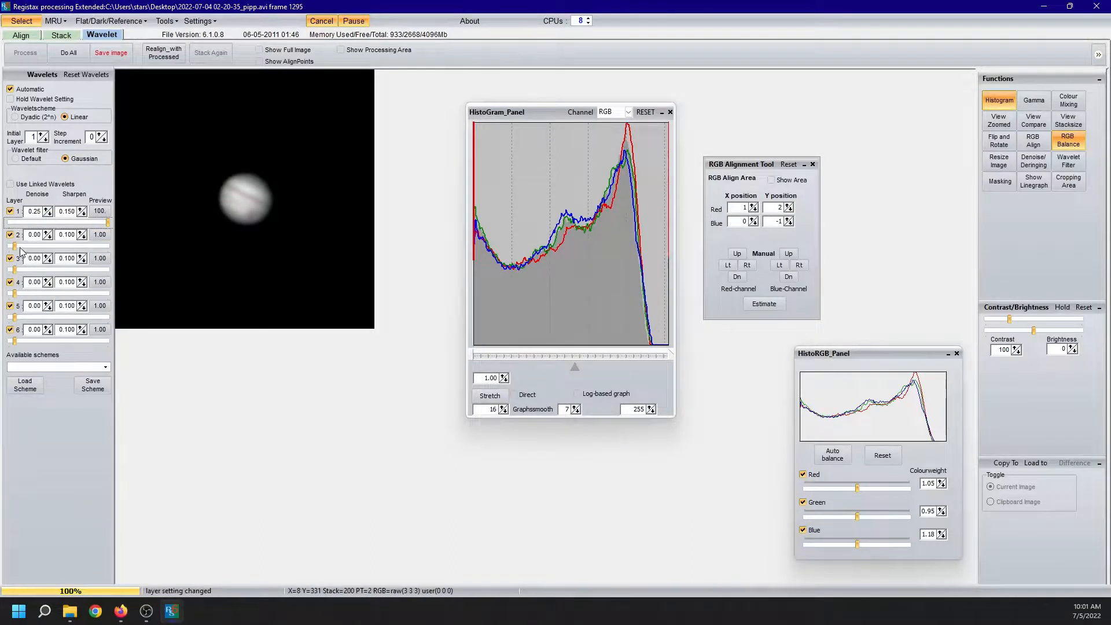
pyautogui.moveTo(14, 246); pyautogui.dragTo(78, 246)
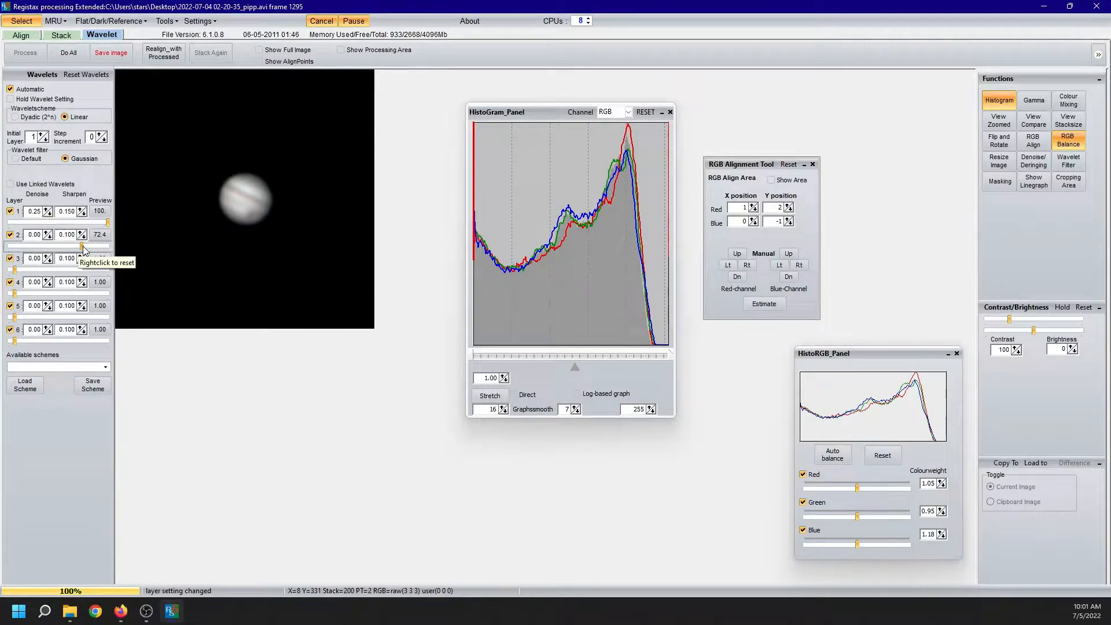
pyautogui.moveTo(92, 245); pyautogui.dragTo(76, 246)
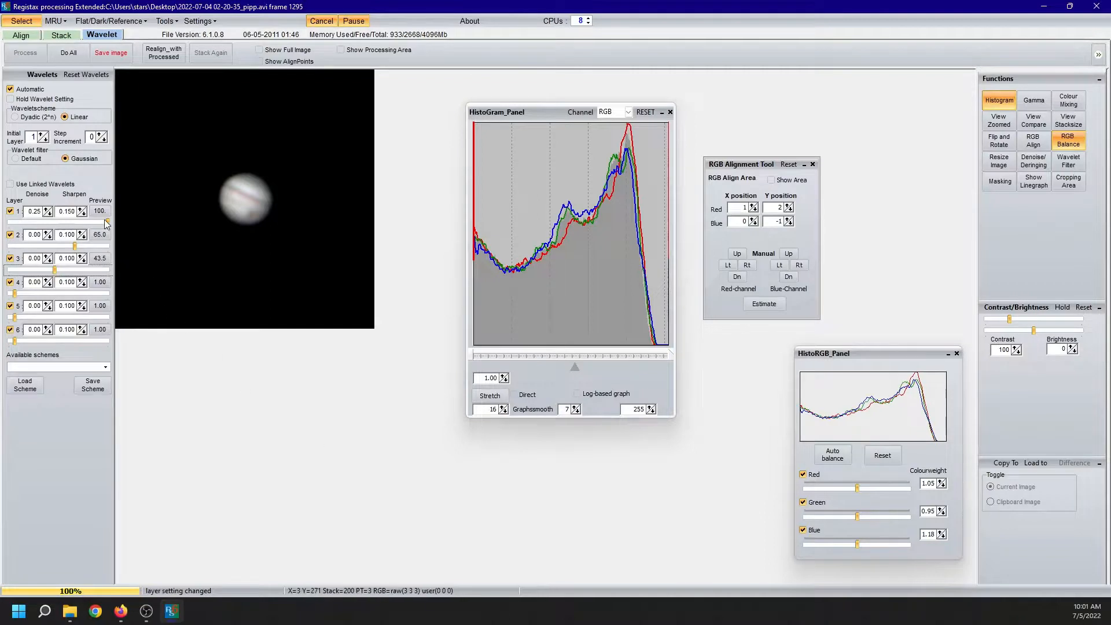
pyautogui.moveTo(103, 220); pyautogui.dragTo(89, 220)
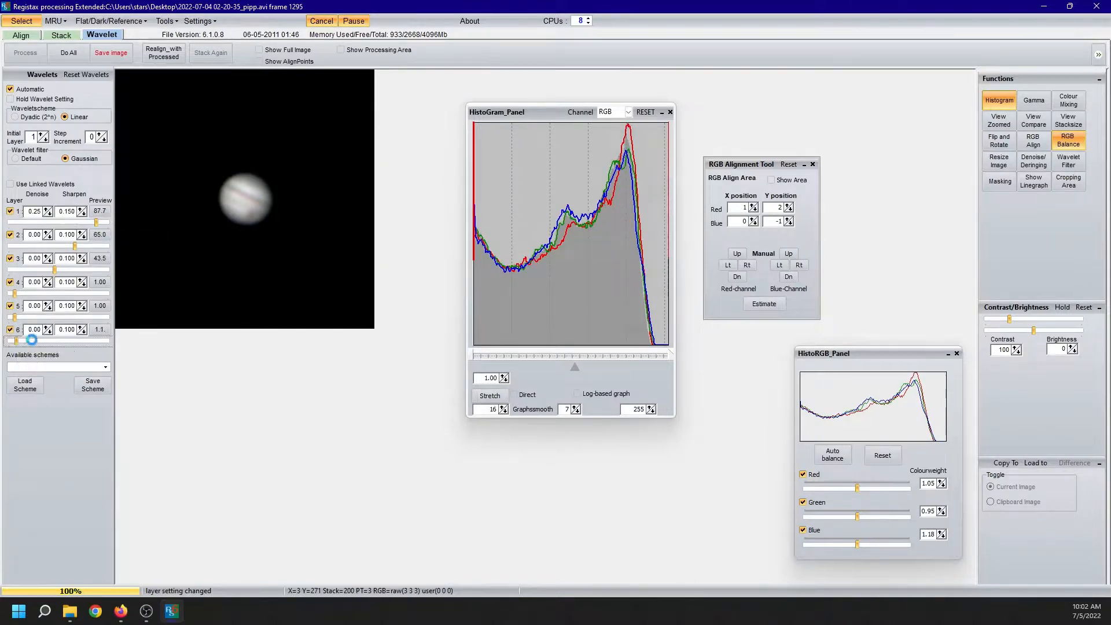
pyautogui.moveTo(31, 339); pyautogui.dragTo(108, 340)
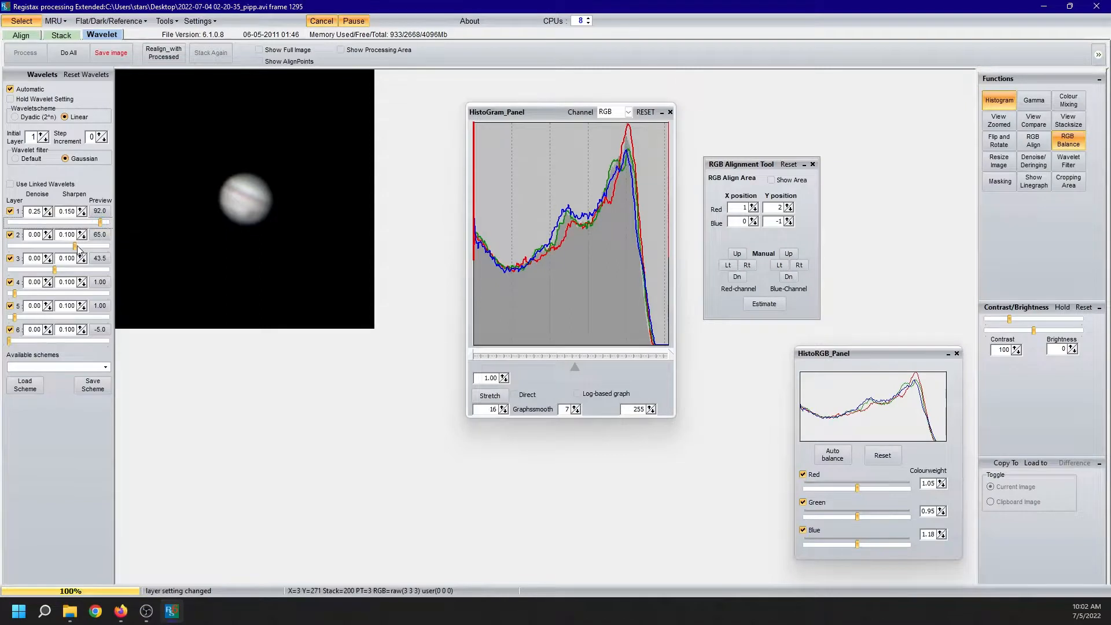
pyautogui.moveTo(78, 245); pyautogui.dragTo(80, 244)
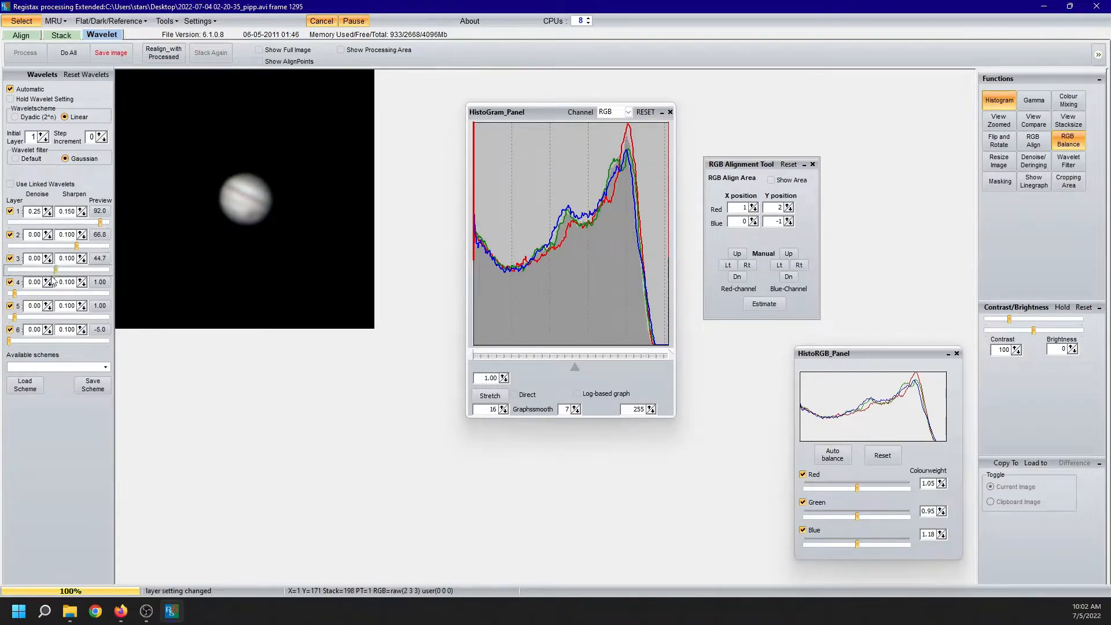
# Step: Run Do All to process the whole Jupiter image with the wavelet settings
pyautogui.click(64, 52)
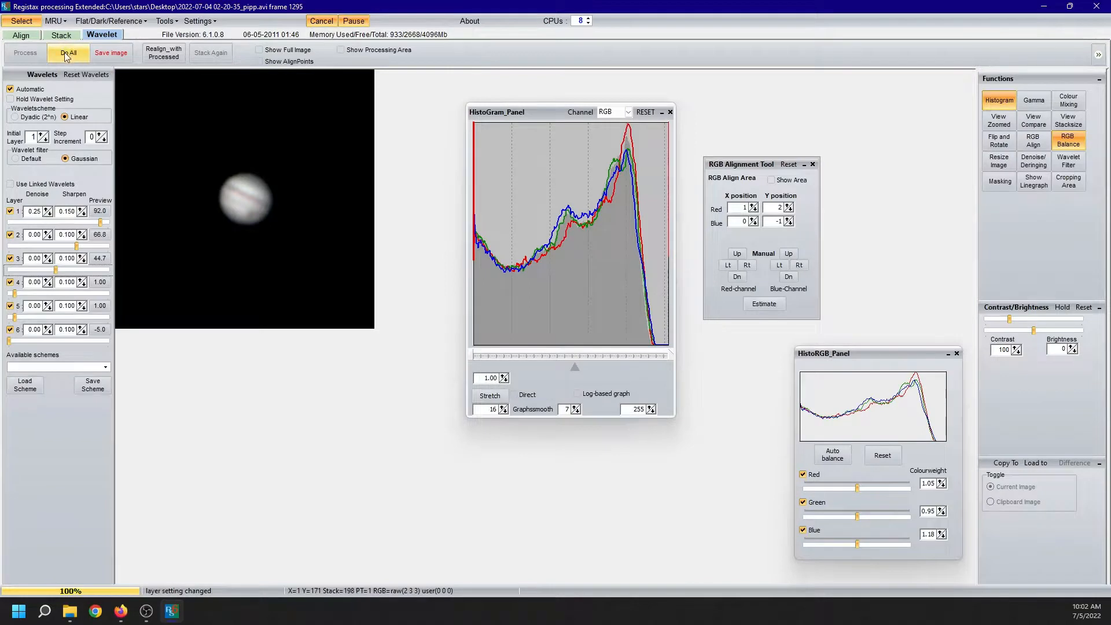
pyautogui.click(66, 52)
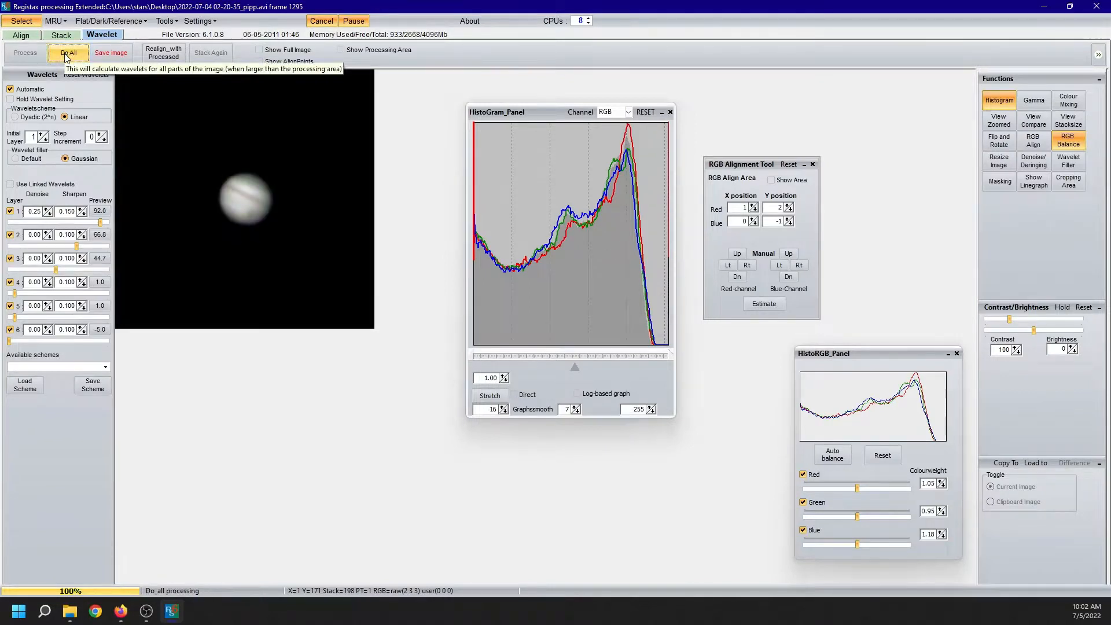
pyautogui.moveTo(365, 483)
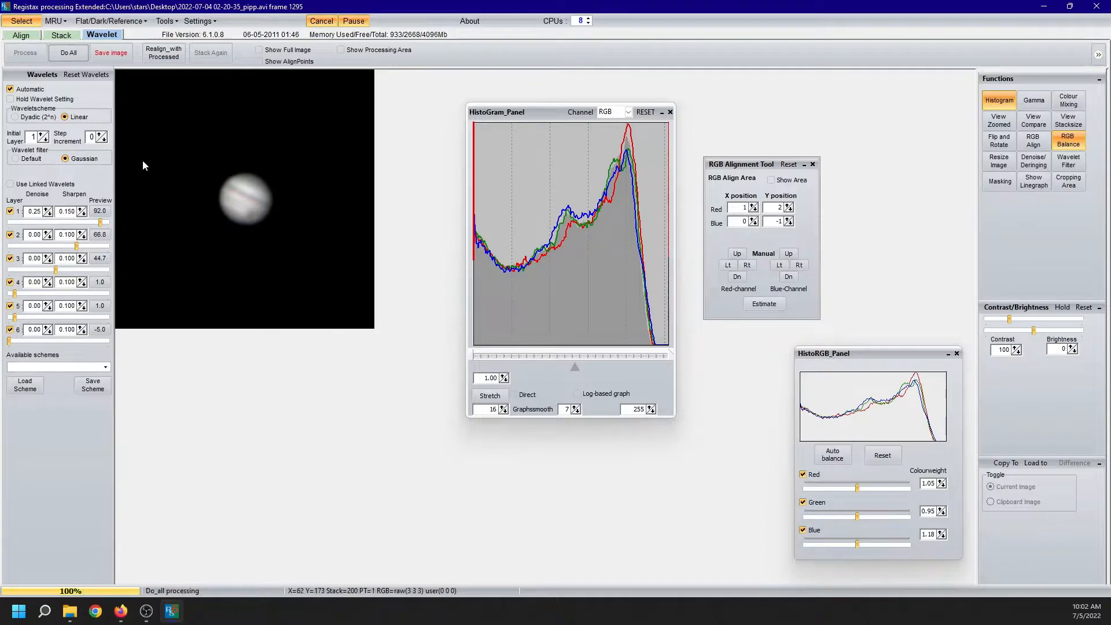
pyautogui.moveTo(58, 54)
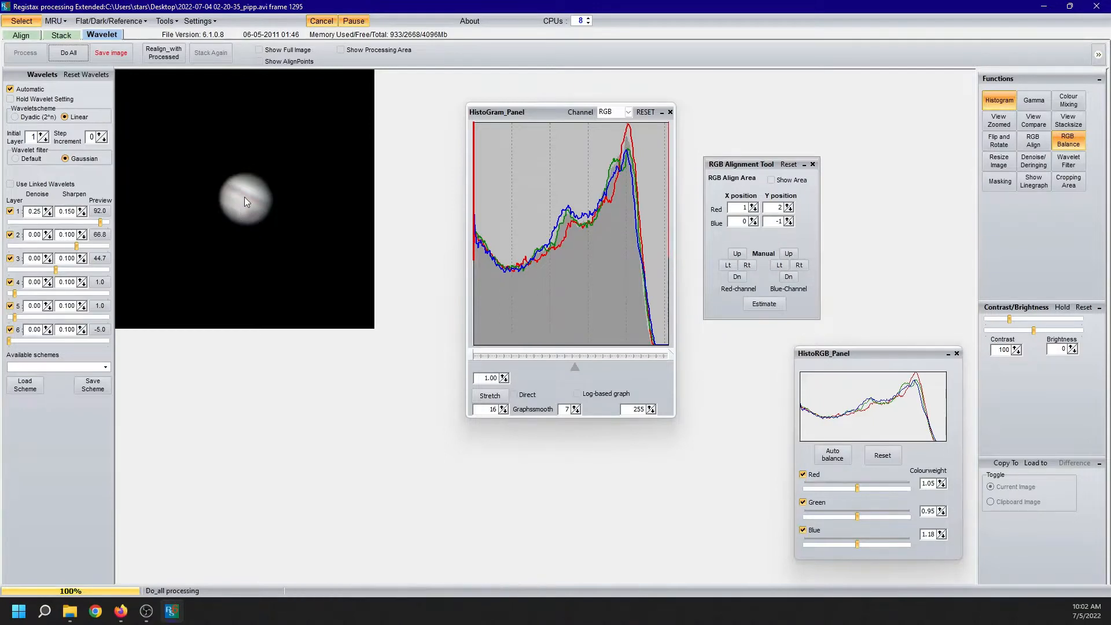
pyautogui.moveTo(250, 216)
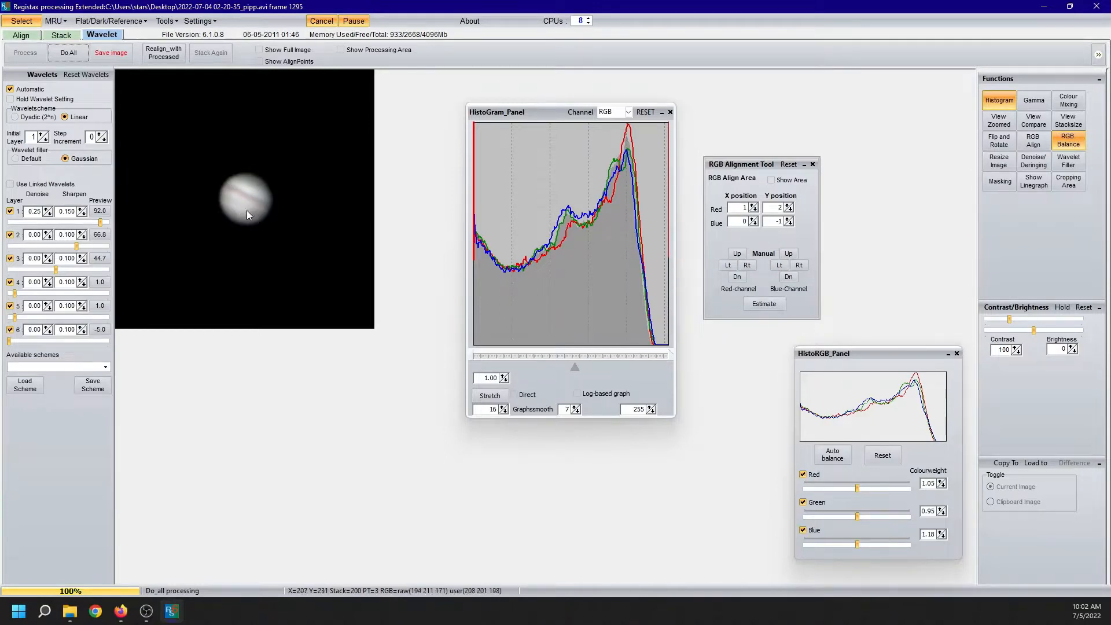
pyautogui.moveTo(278, 278)
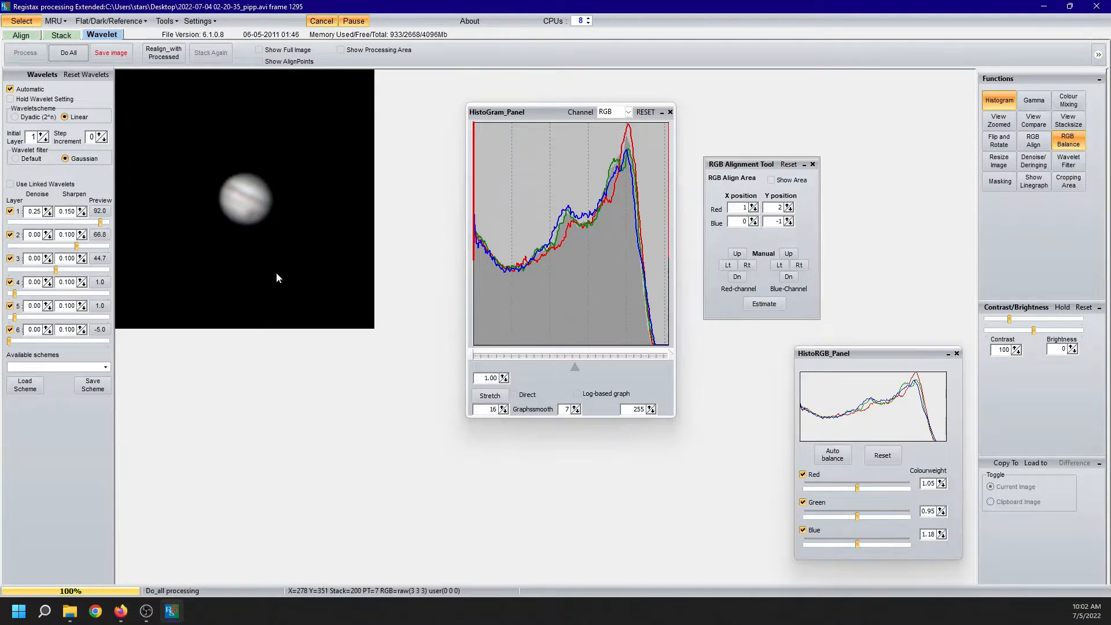
pyautogui.moveTo(176, 320)
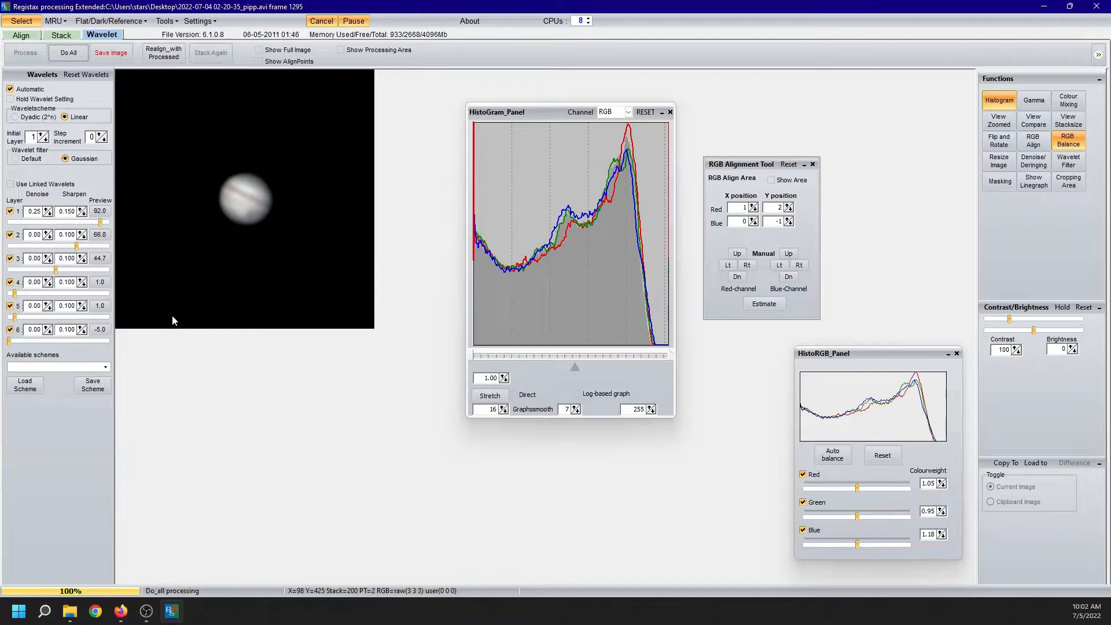
pyautogui.moveTo(155, 297)
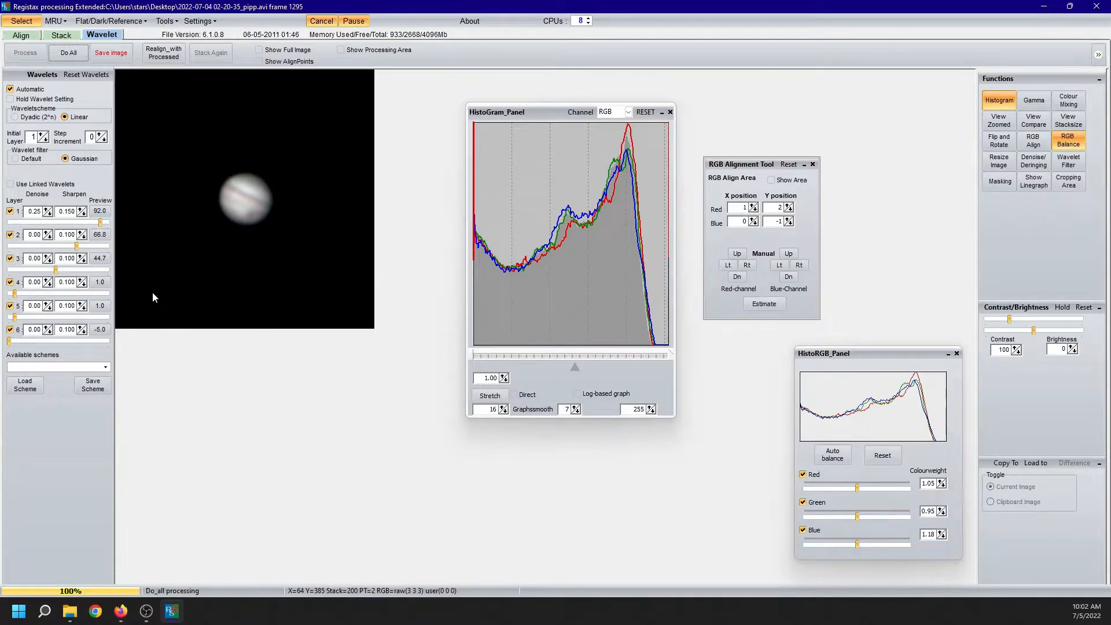
pyautogui.moveTo(146, 304)
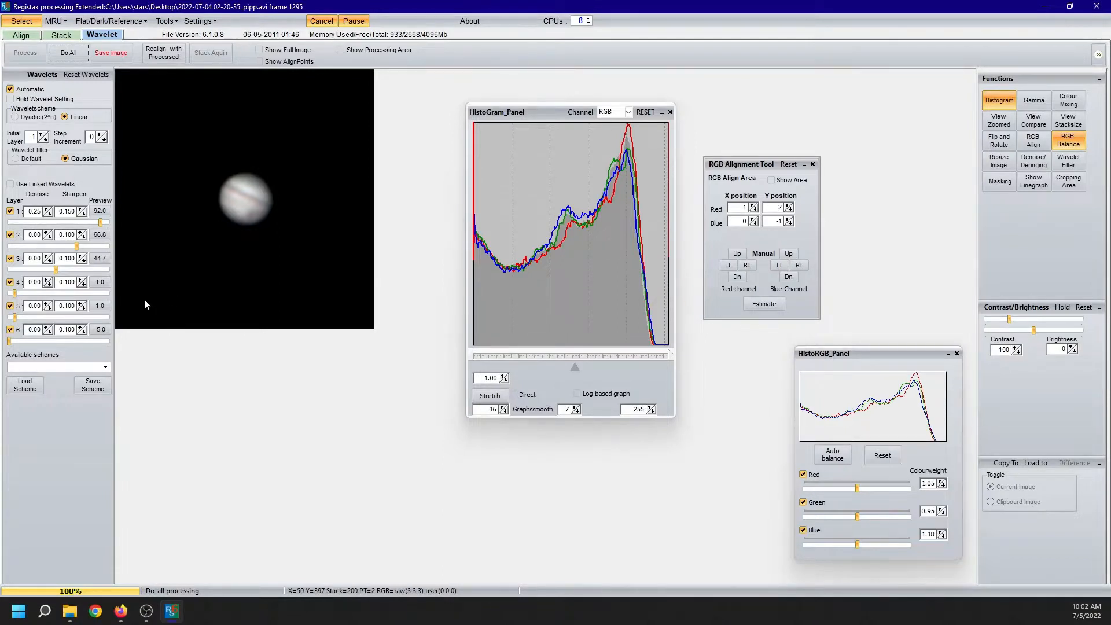
pyautogui.moveTo(258, 359)
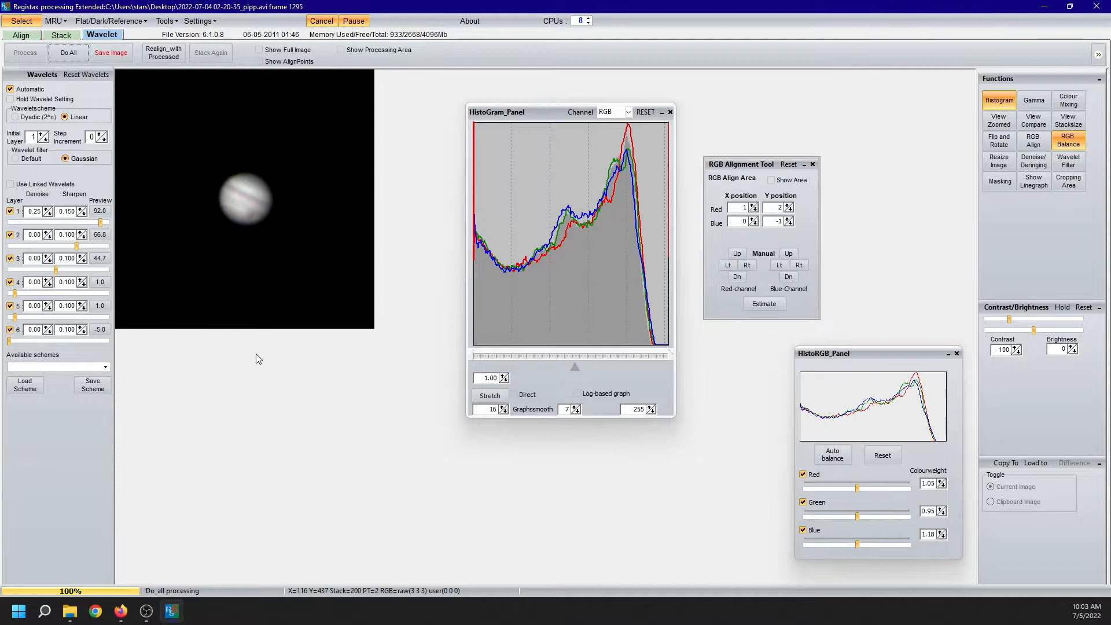
pyautogui.moveTo(81, 457)
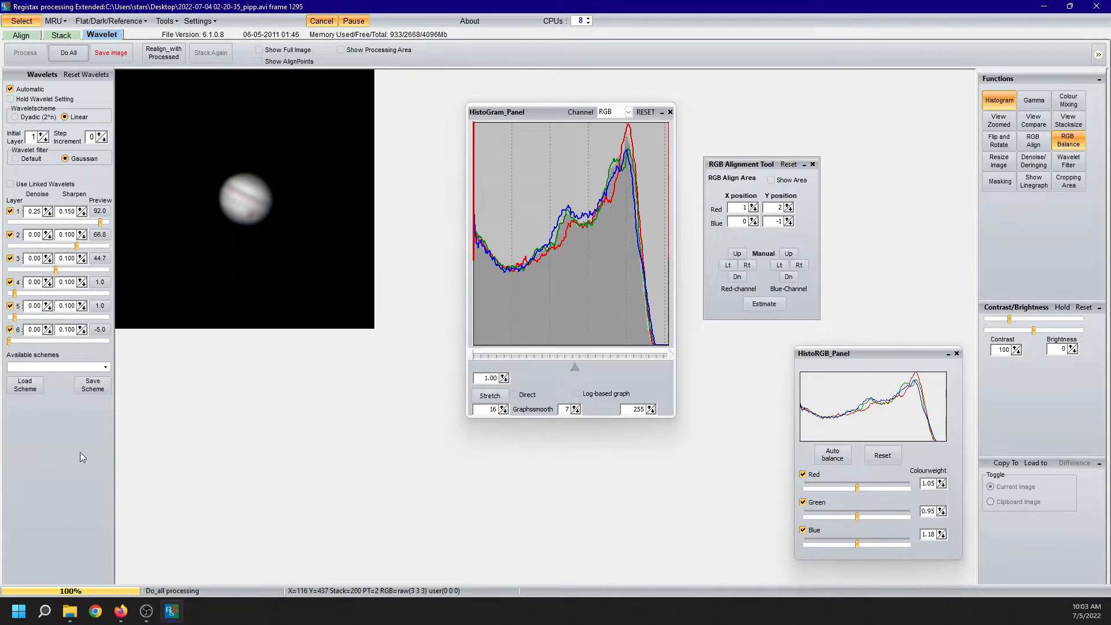